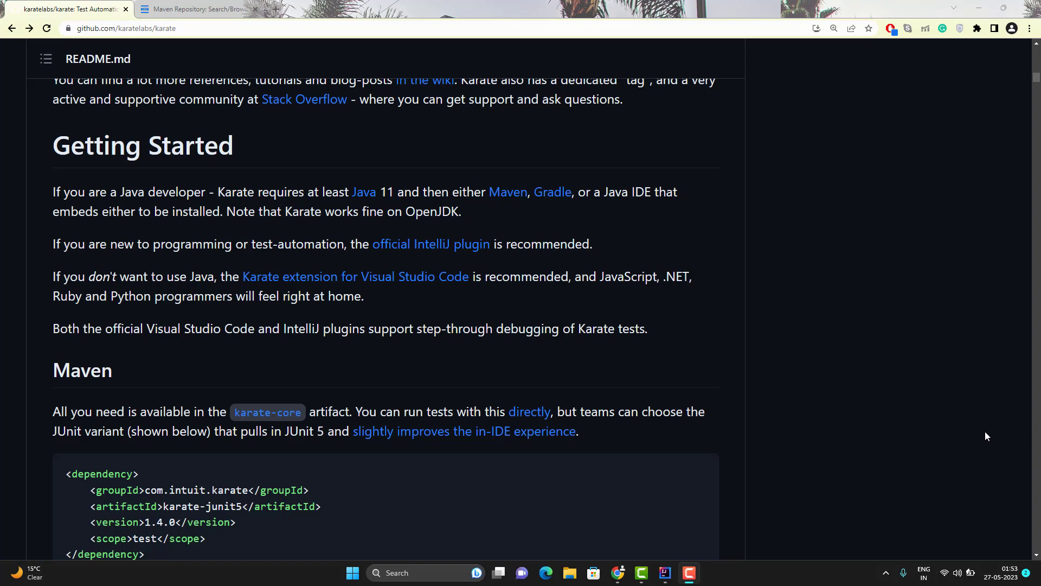
Review the Karate README notes on the IntelliJ plugin and the karate-core and karate-junit5 artifacts
drag(53, 192, 237, 192)
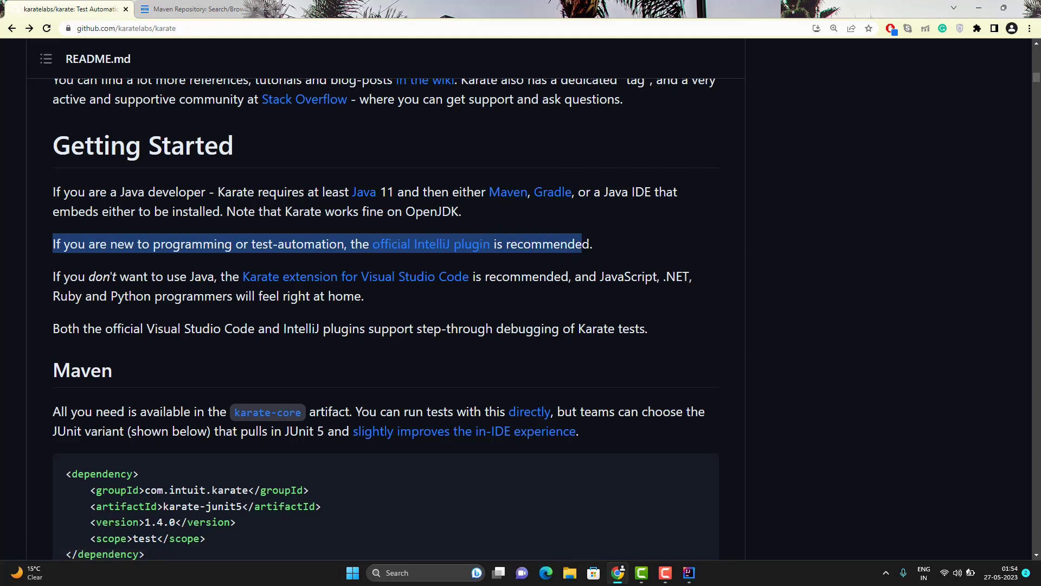
click(470, 314)
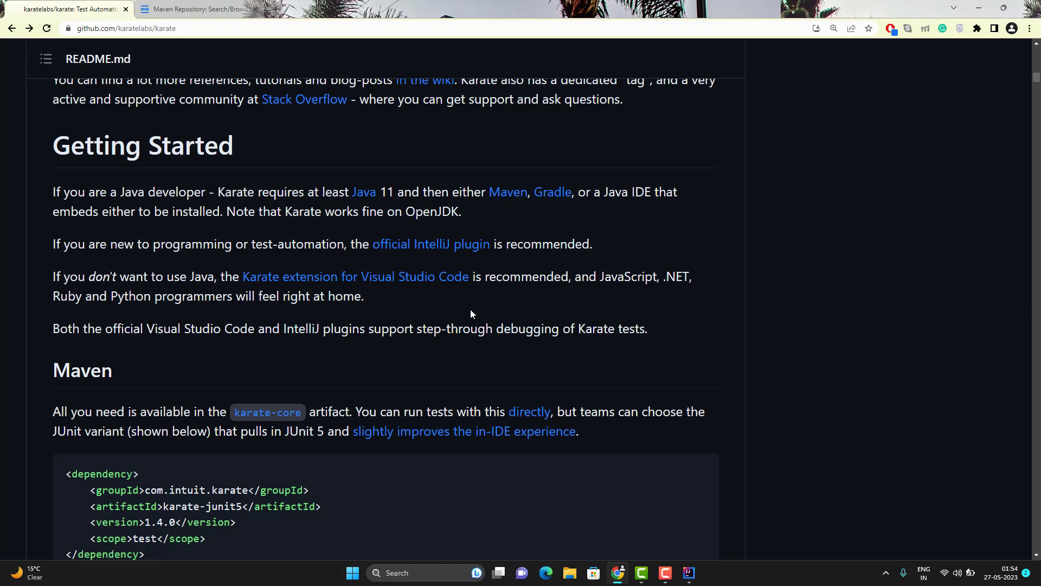
scroll(down, 3)
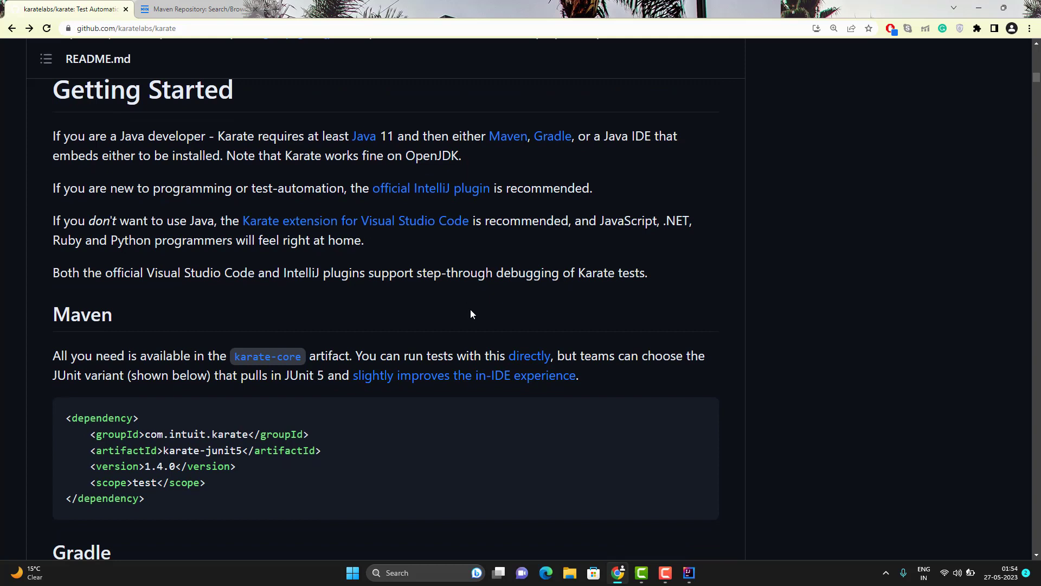
drag(52, 355, 160, 355)
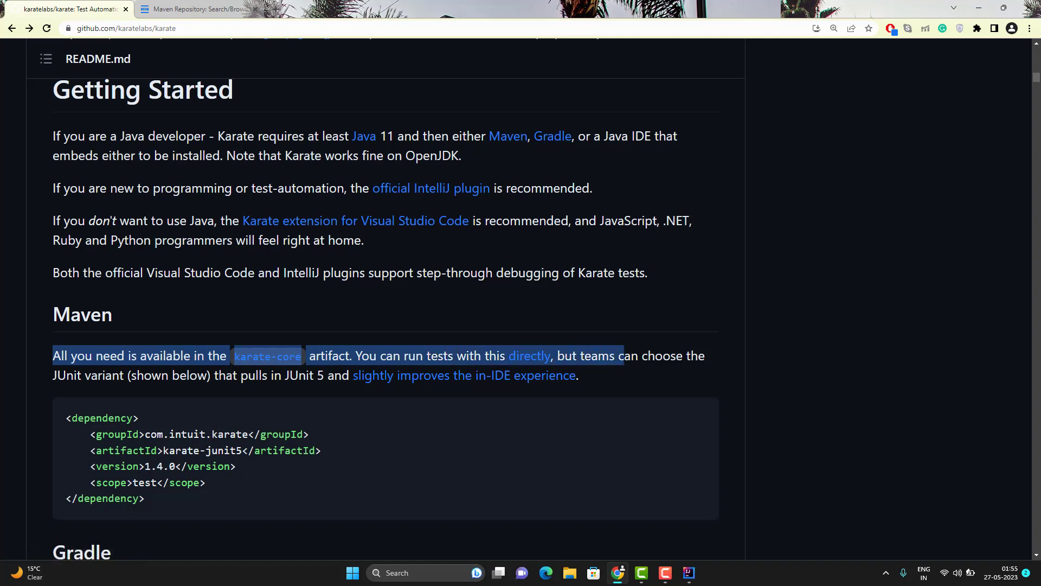
drag(623, 355, 706, 359)
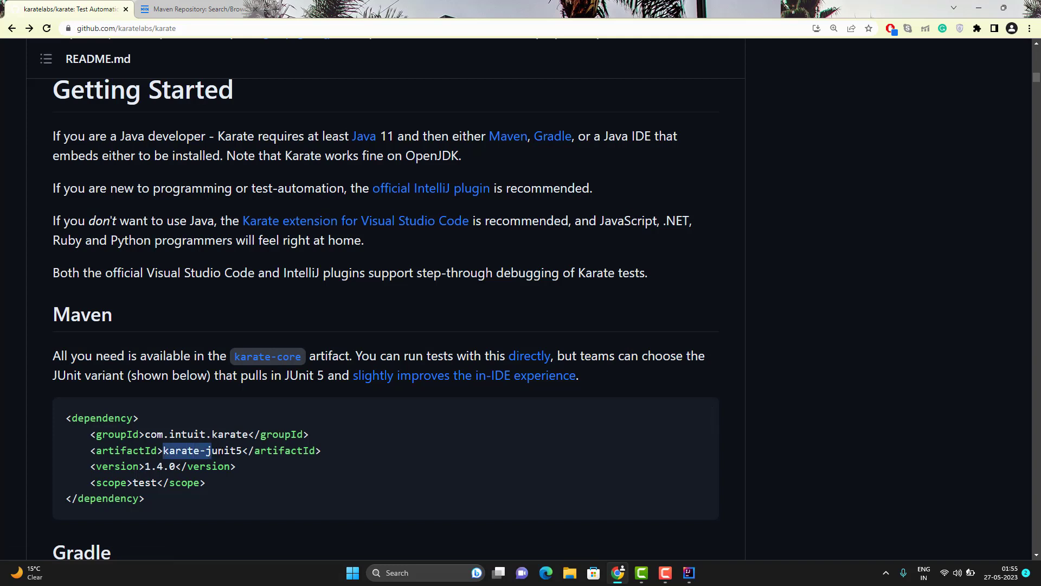
mouse_move(267, 356)
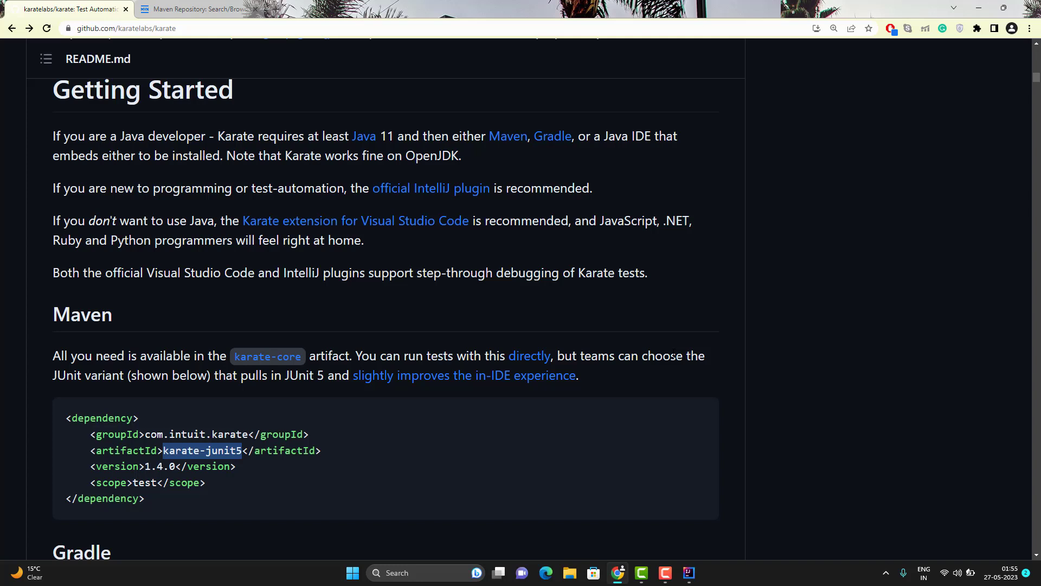
mouse_move(759, 239)
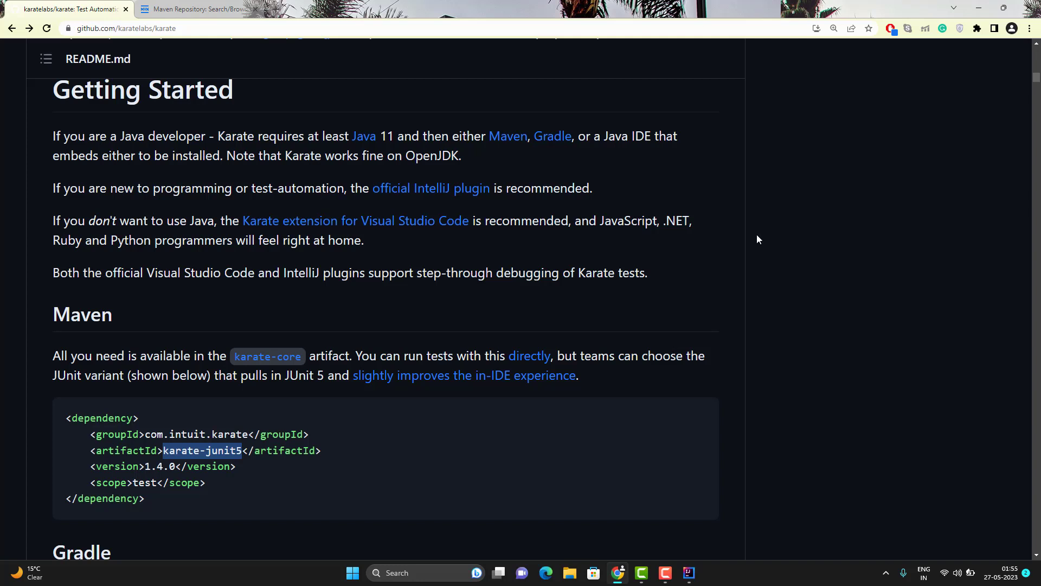
mouse_move(432, 188)
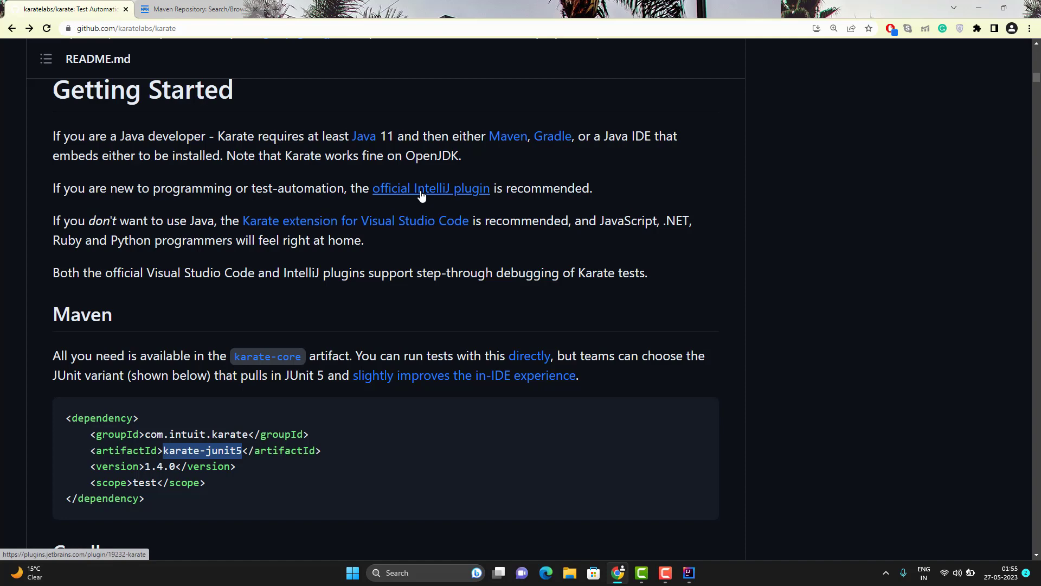
Follow the official IntelliJ plugin link to the Karate page on JetBrains Marketplace
click(431, 188)
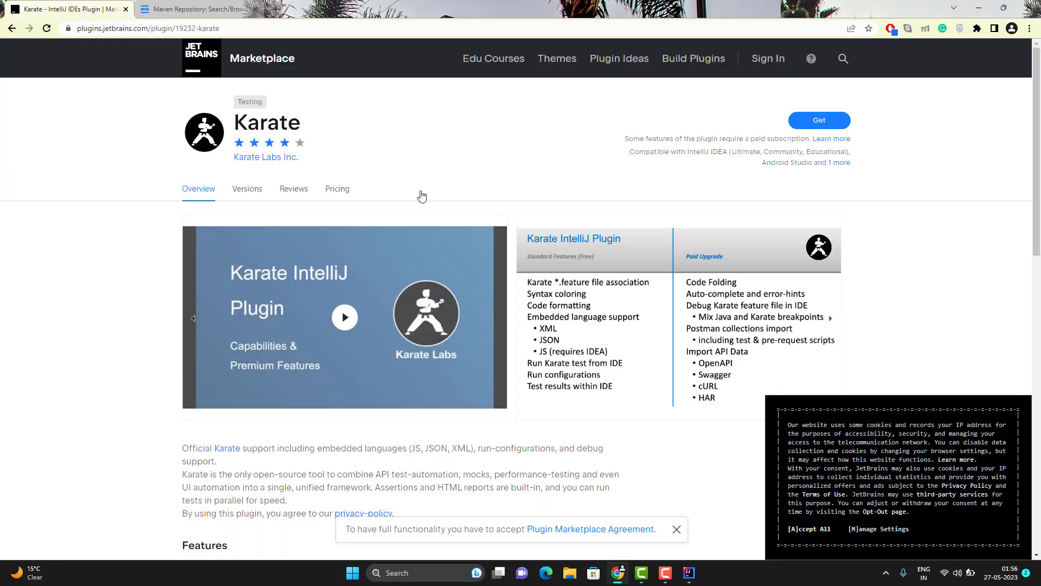
mouse_move(343, 184)
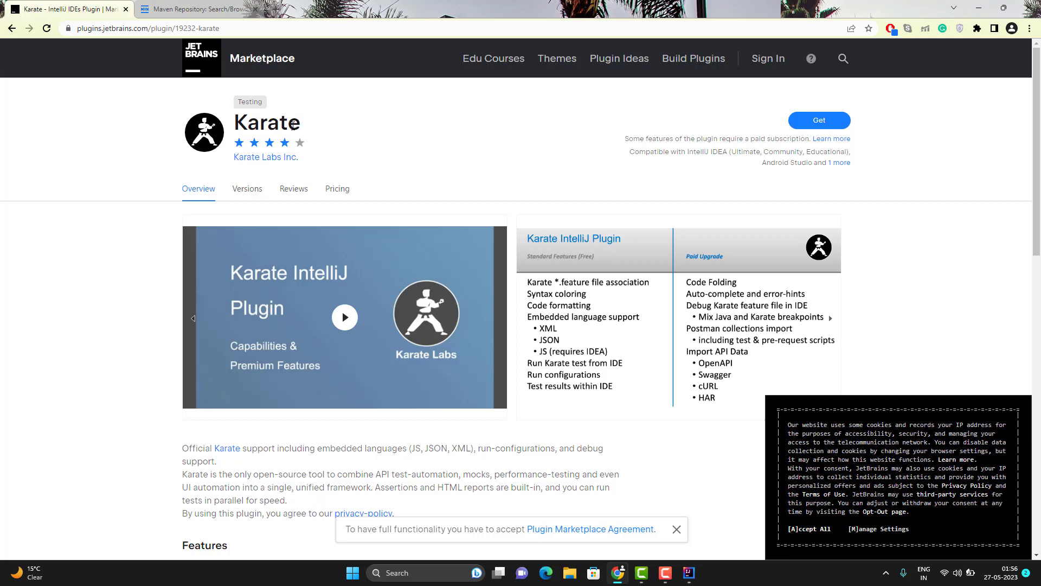
mouse_move(295, 130)
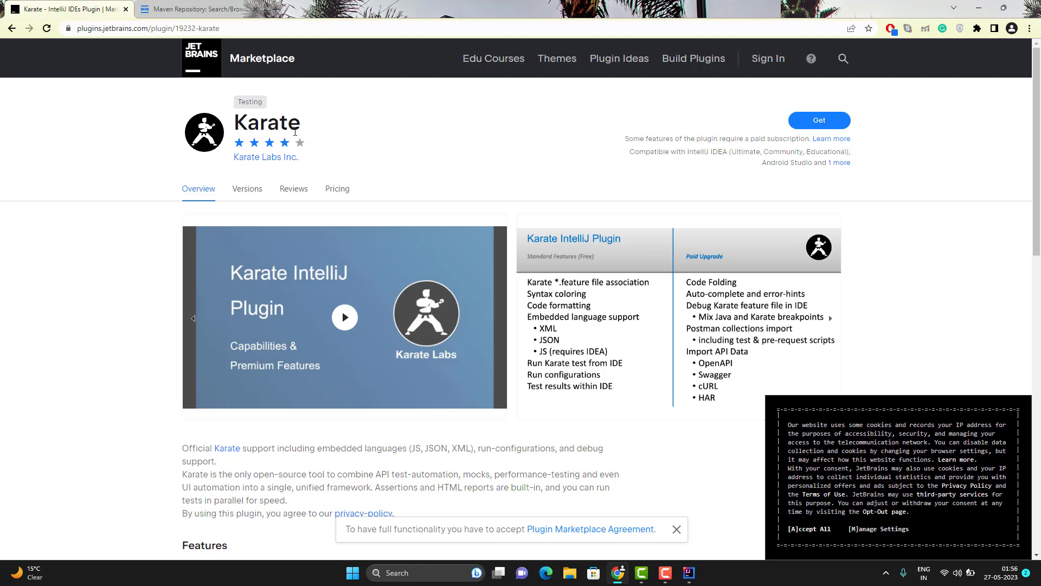
mouse_move(695, 332)
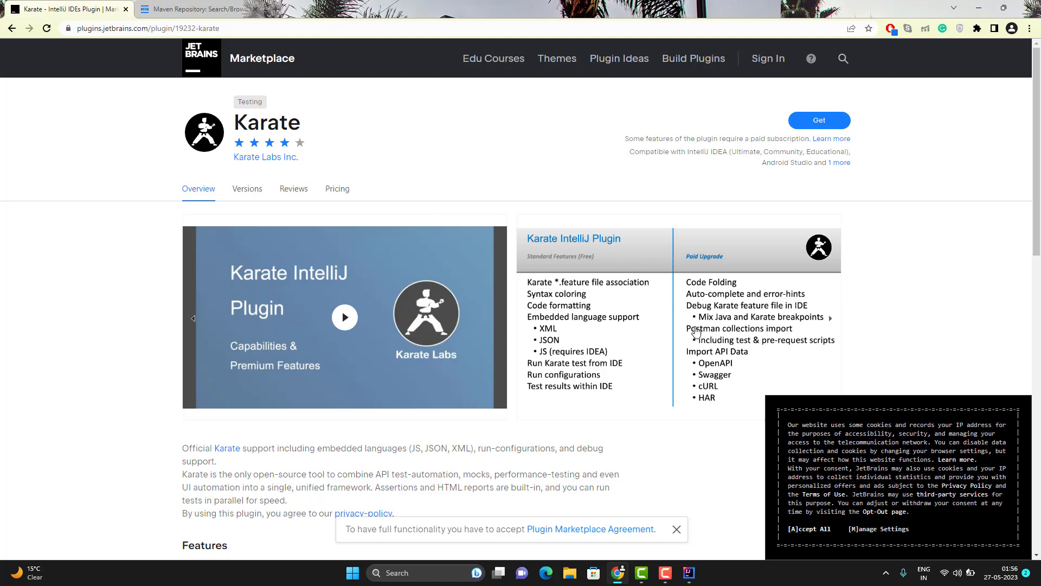
mouse_move(574, 282)
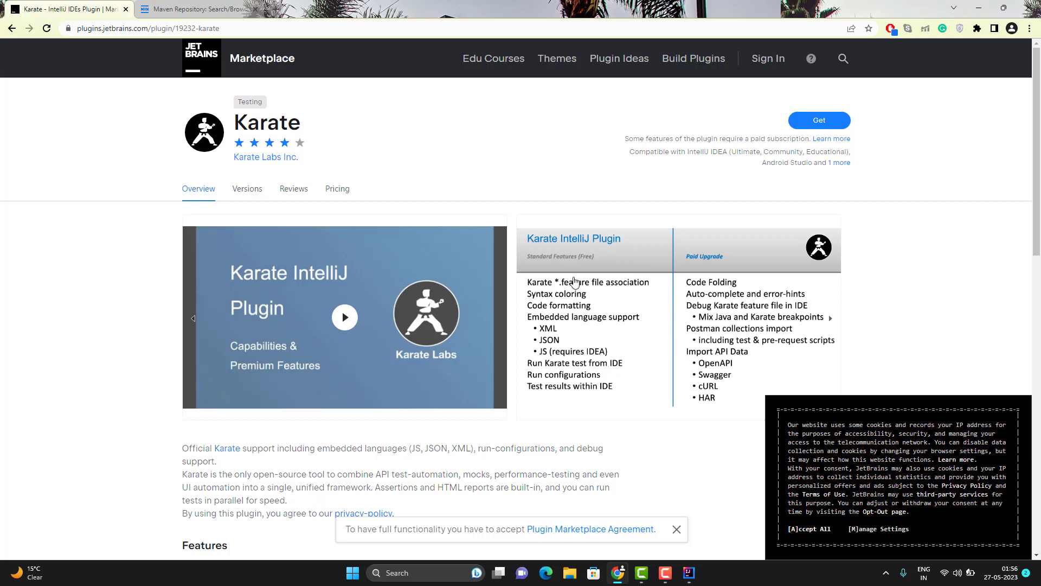
mouse_move(586, 309)
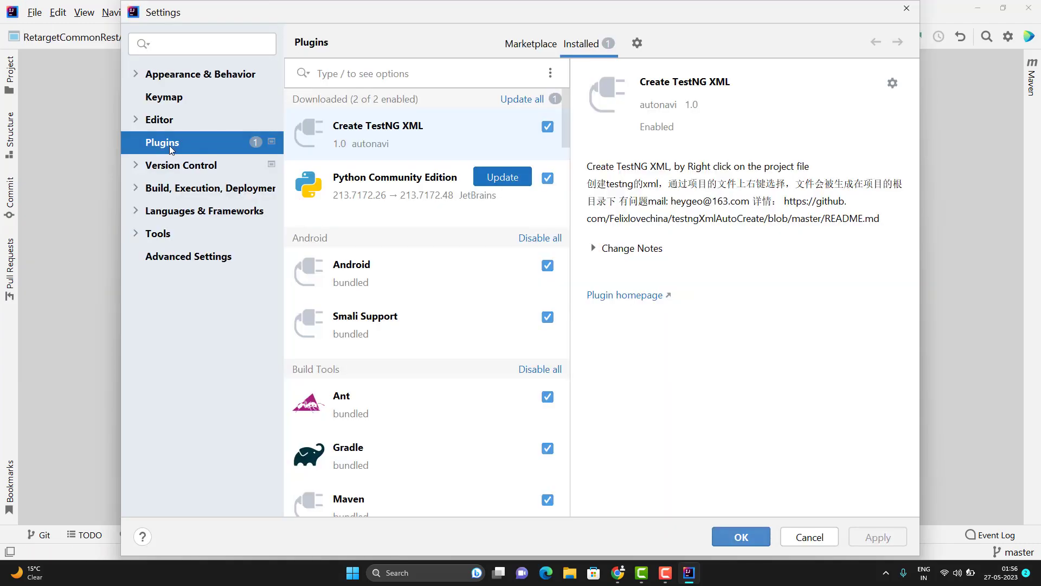
mouse_move(522, 98)
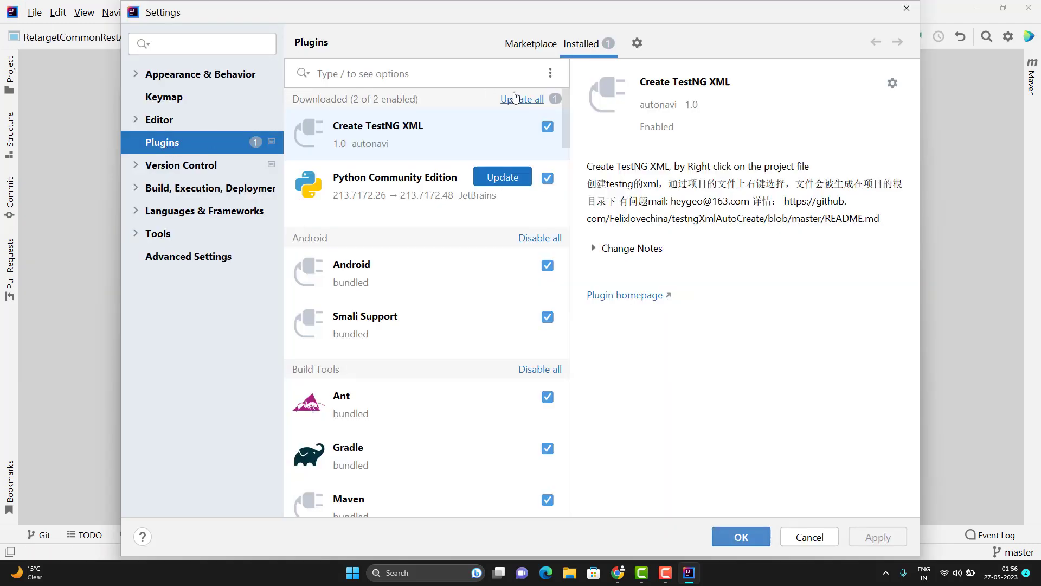
Search the plugin Marketplace for 'karate' and install the Karate plugin
click(531, 44)
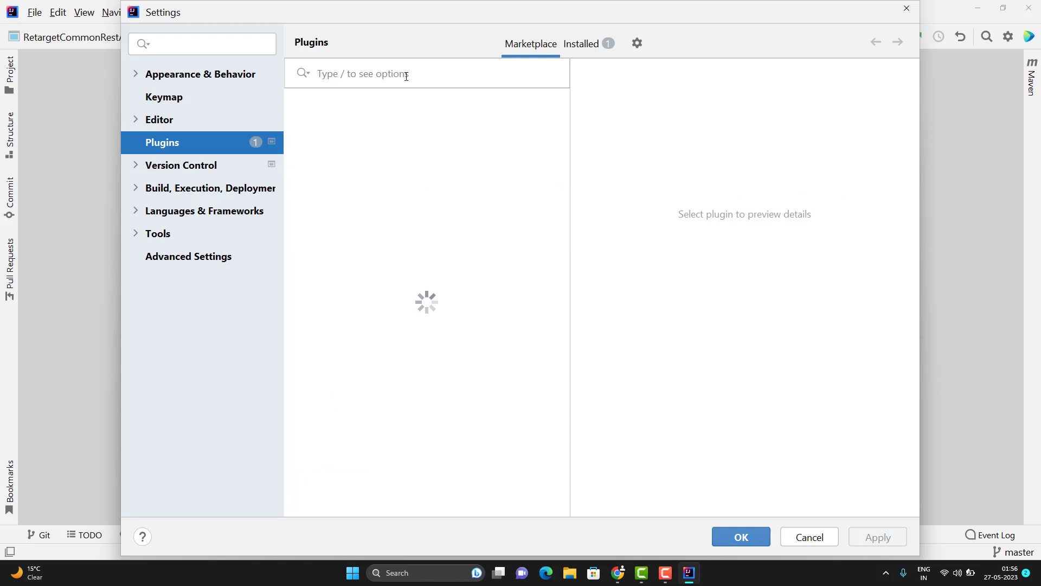
text(karat)
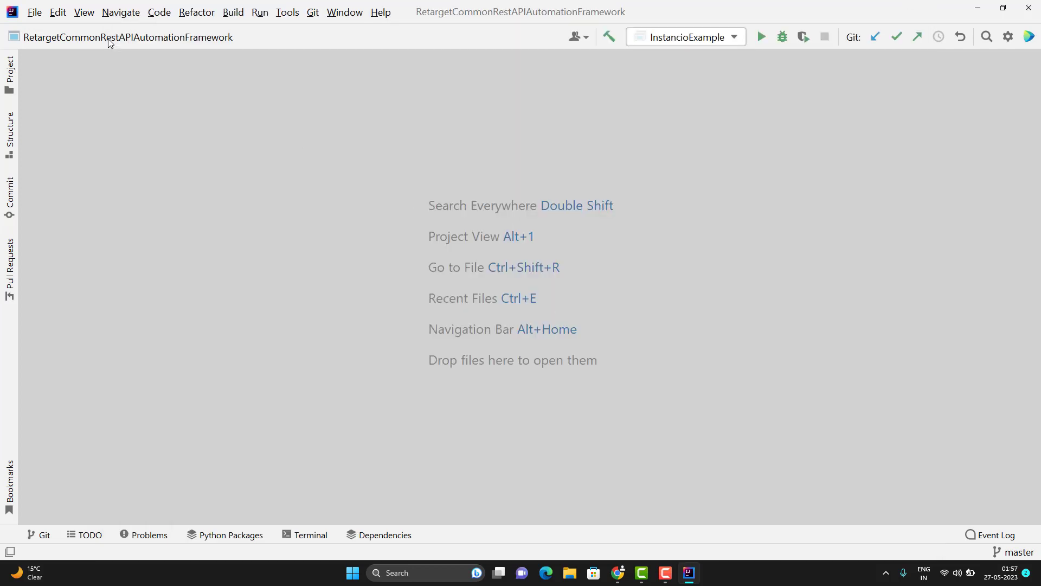
Verify Karate 1.7.4.325 appears enabled under Settings > Plugins > Installed, then close settings
click(34, 12)
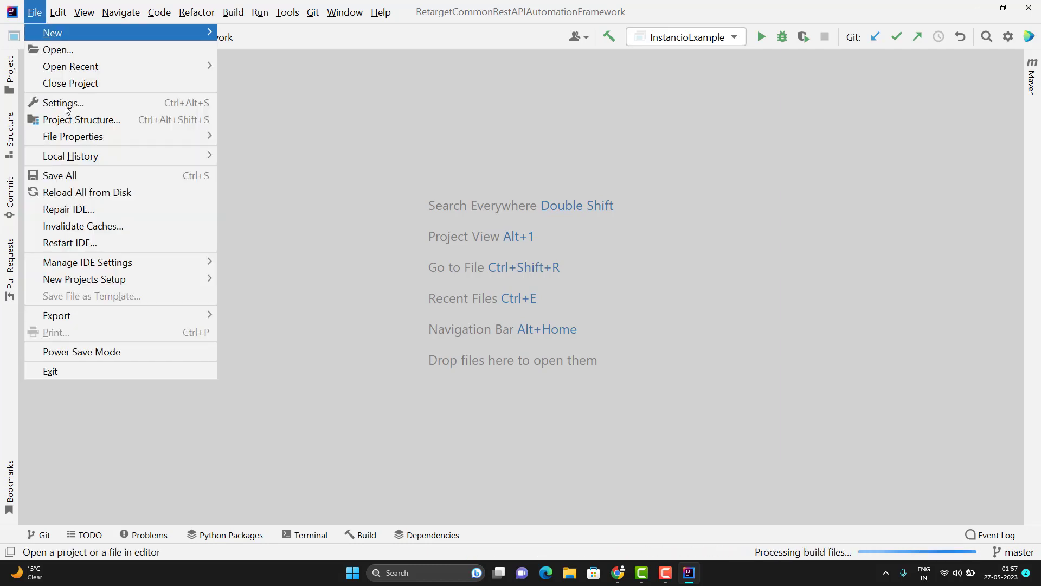
click(62, 103)
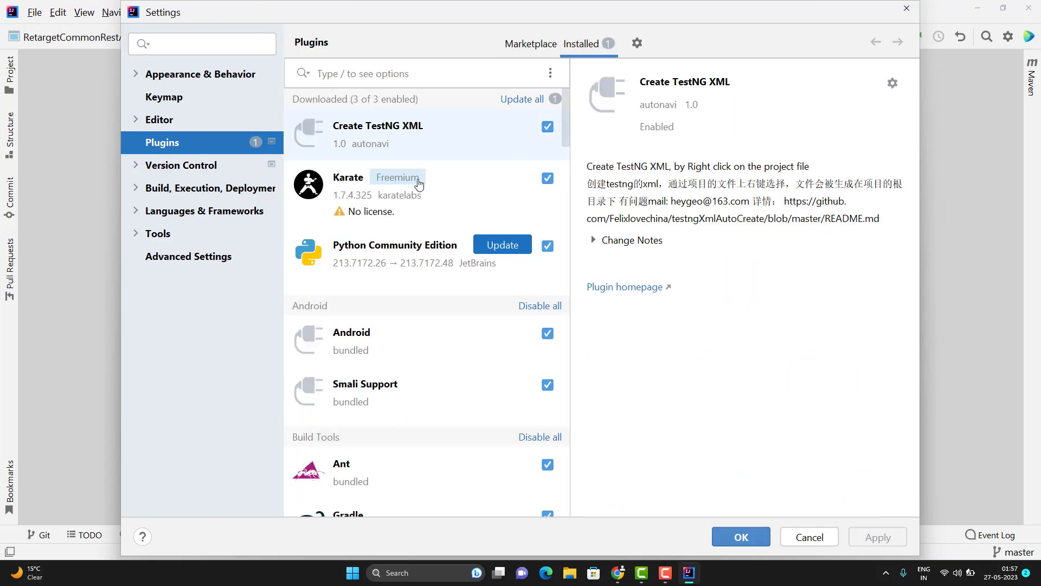
click(347, 178)
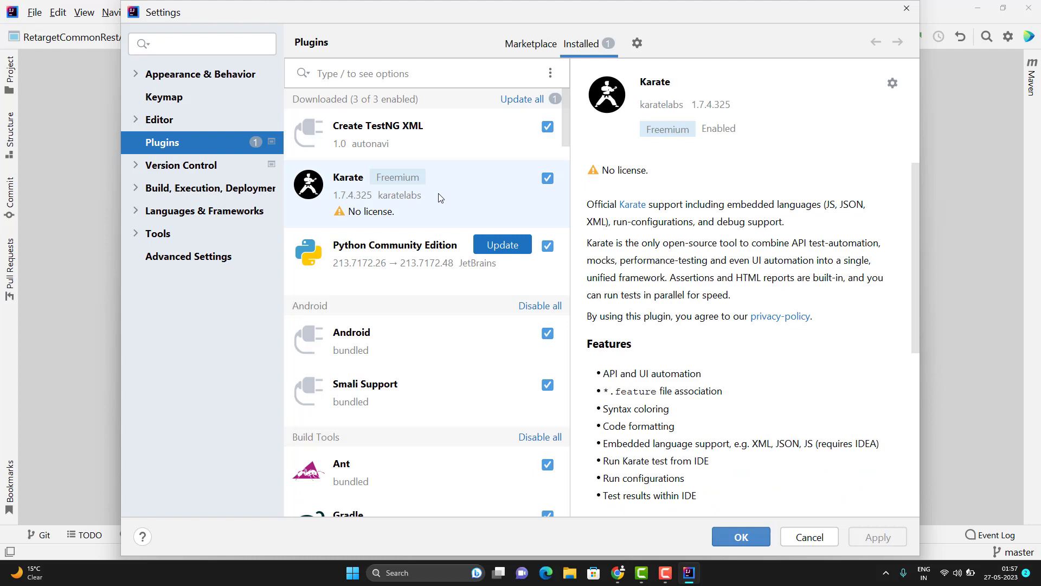
click(808, 536)
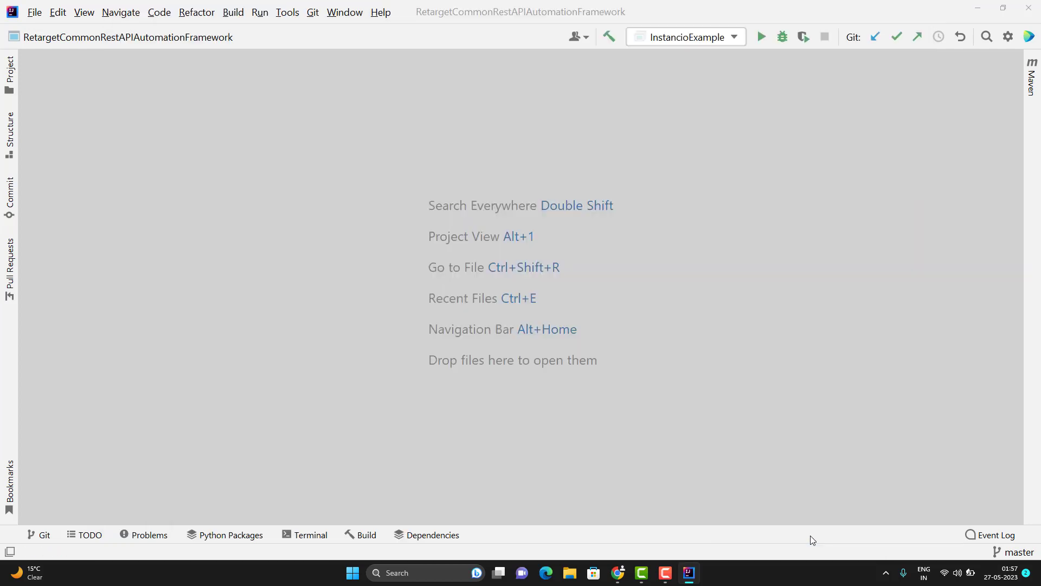
mouse_move(220, 241)
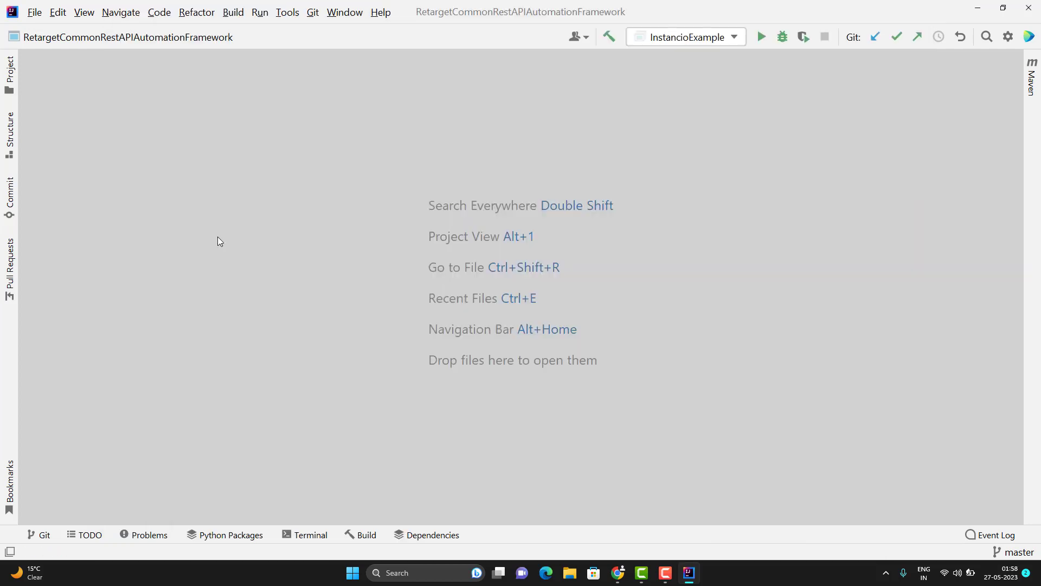
Create a new Maven project named KarateCoreDemo at the default location
click(33, 12)
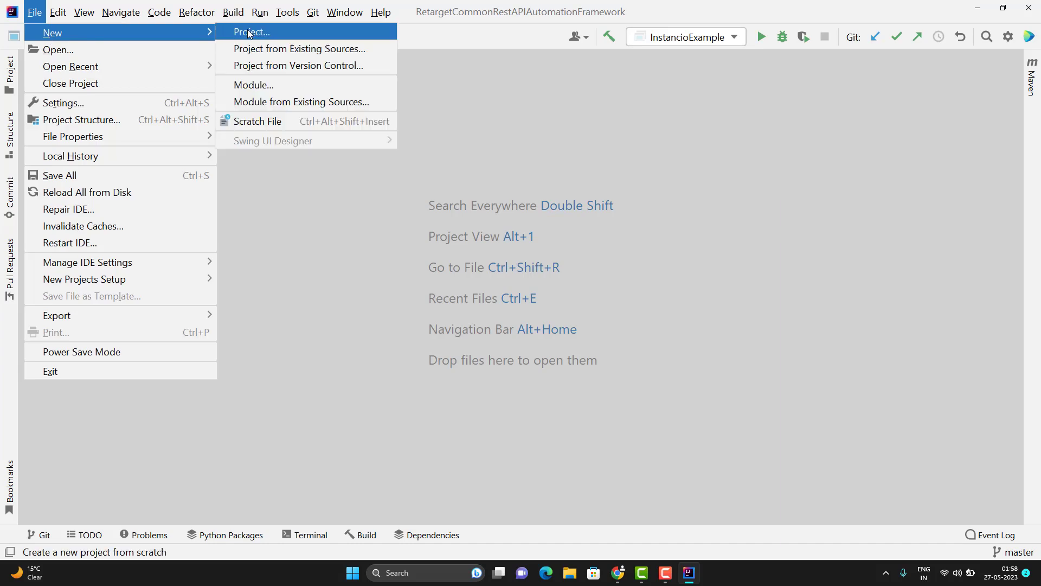
click(251, 32)
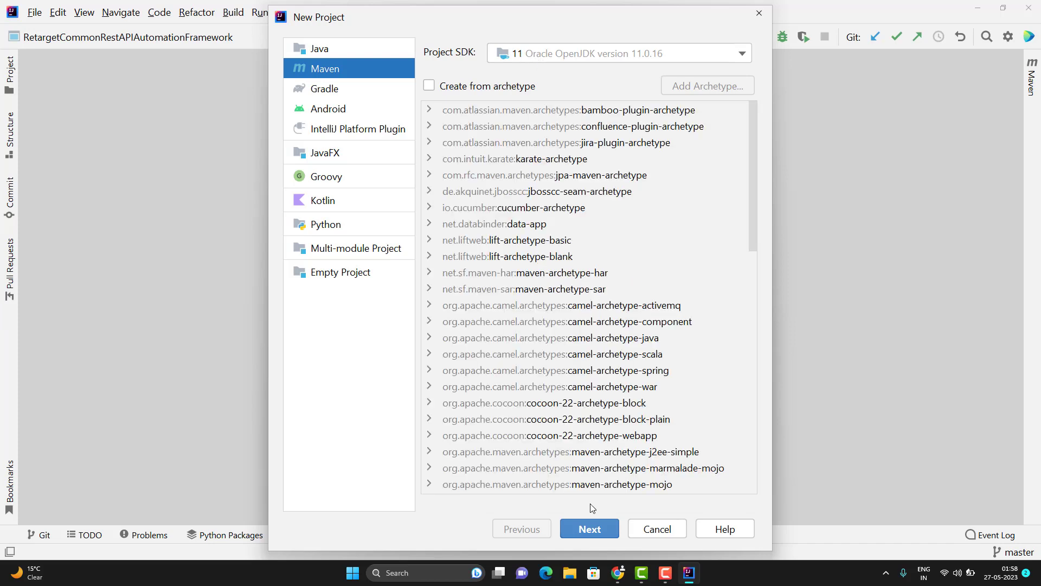
click(588, 529)
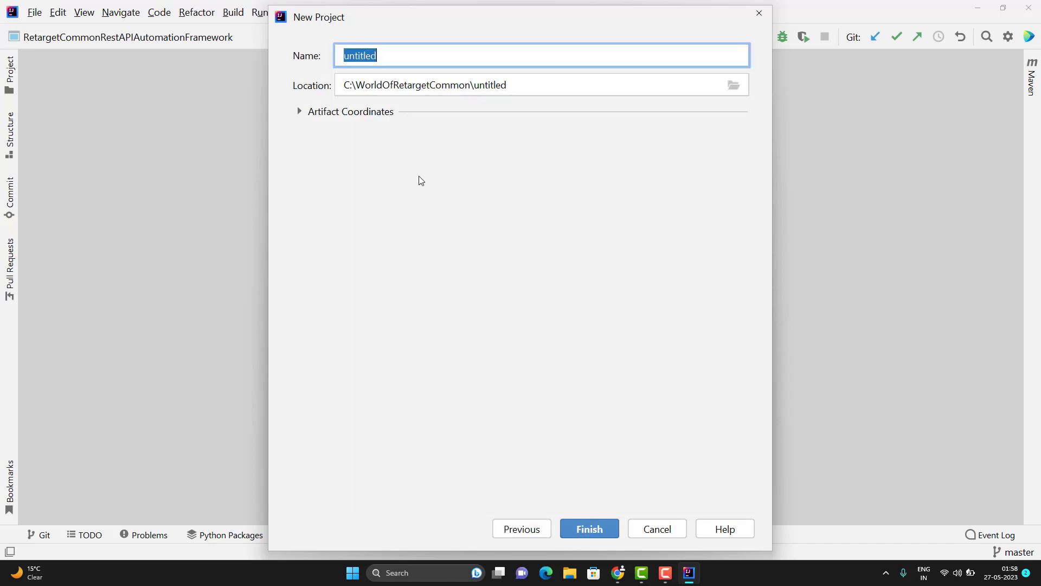
text(KarateCoreDemo)
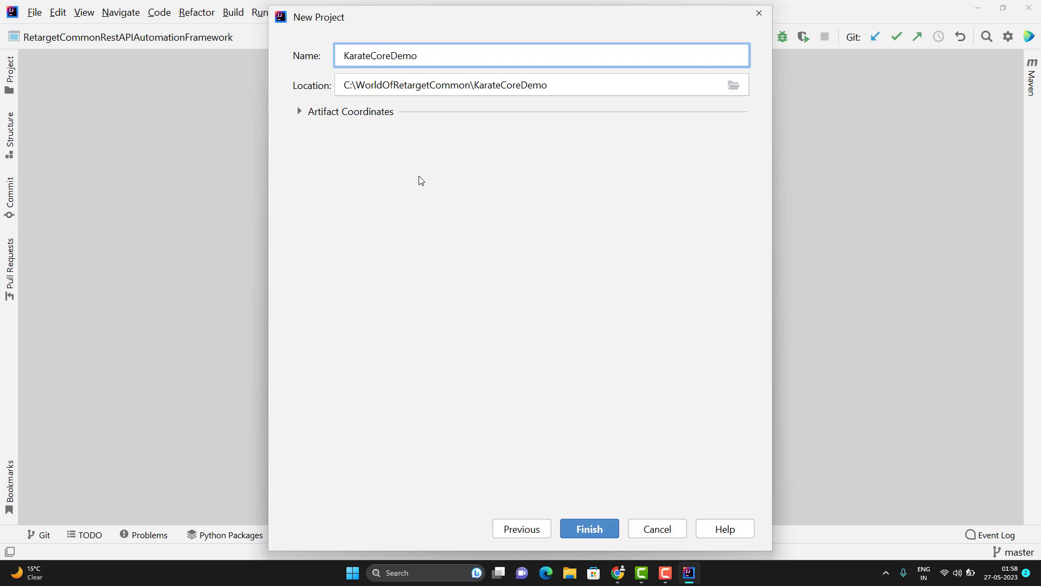
mouse_move(588, 529)
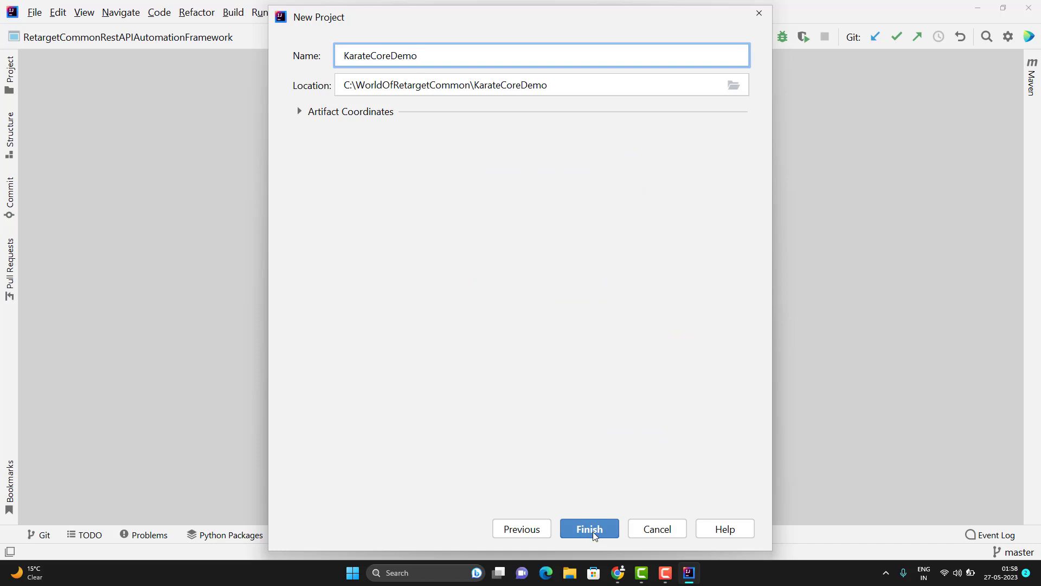
click(588, 529)
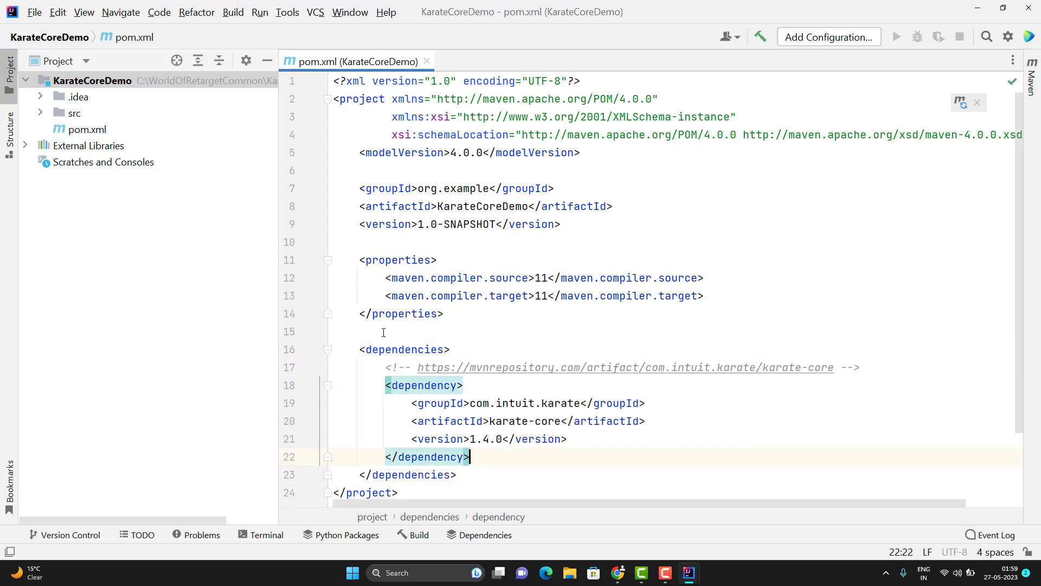
Add the com.intuit.karate karate-core 1.4.0 dependency to pom.xml
click(1031, 62)
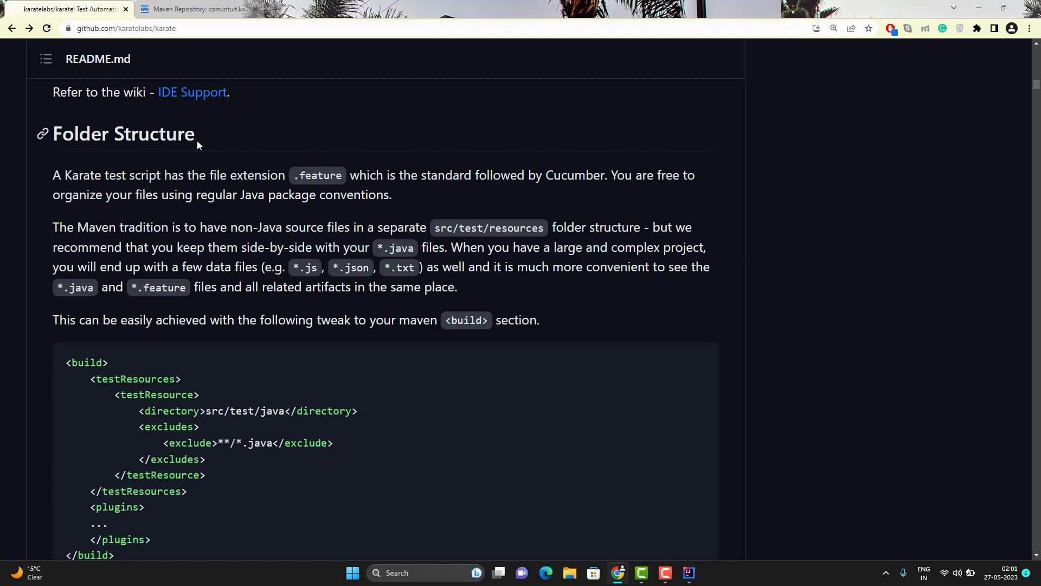
mouse_move(228, 153)
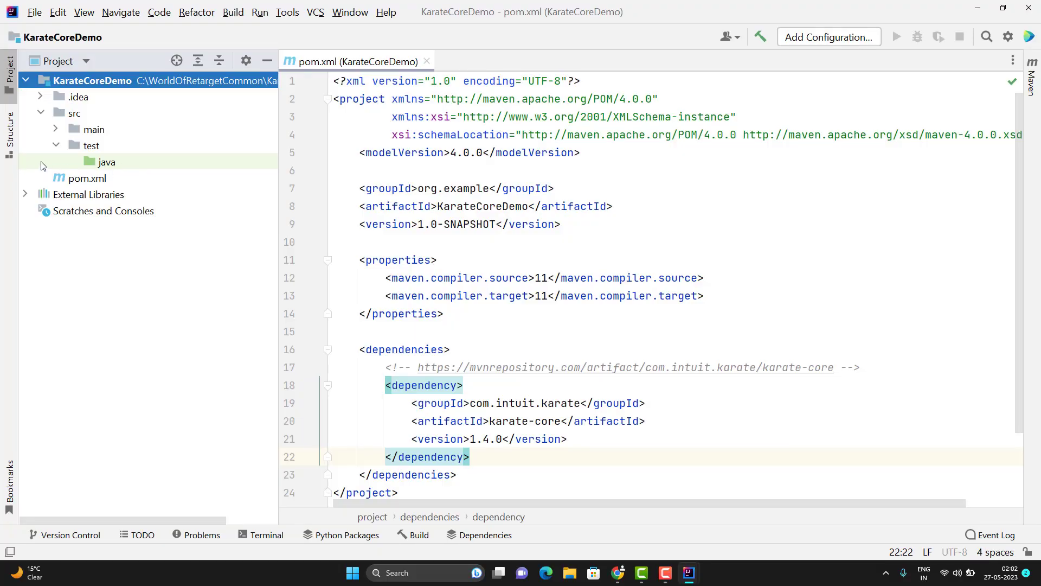
Add a new package named airline under src/test/java
click(106, 162)
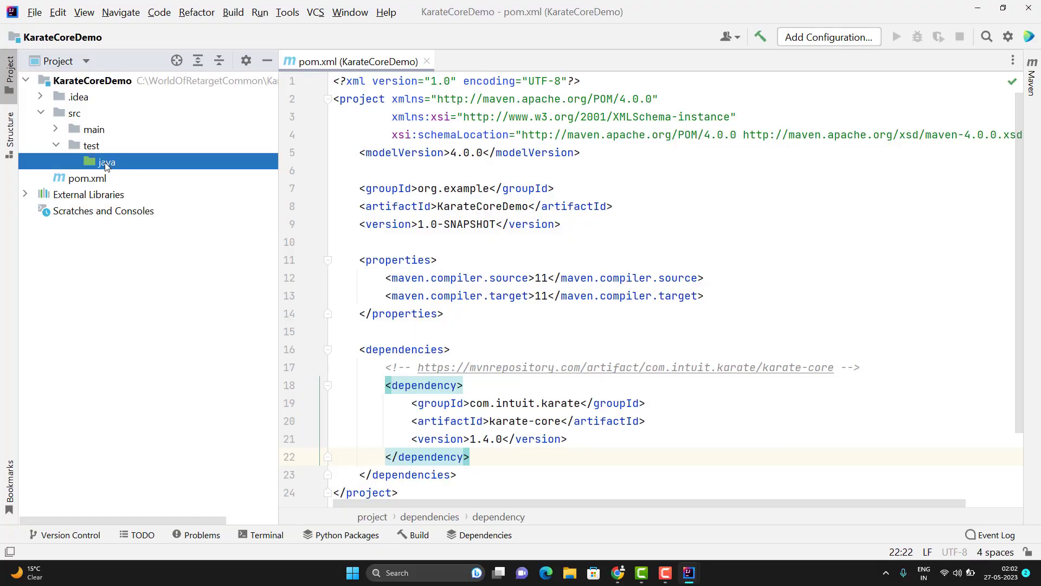
right_click(104, 161)
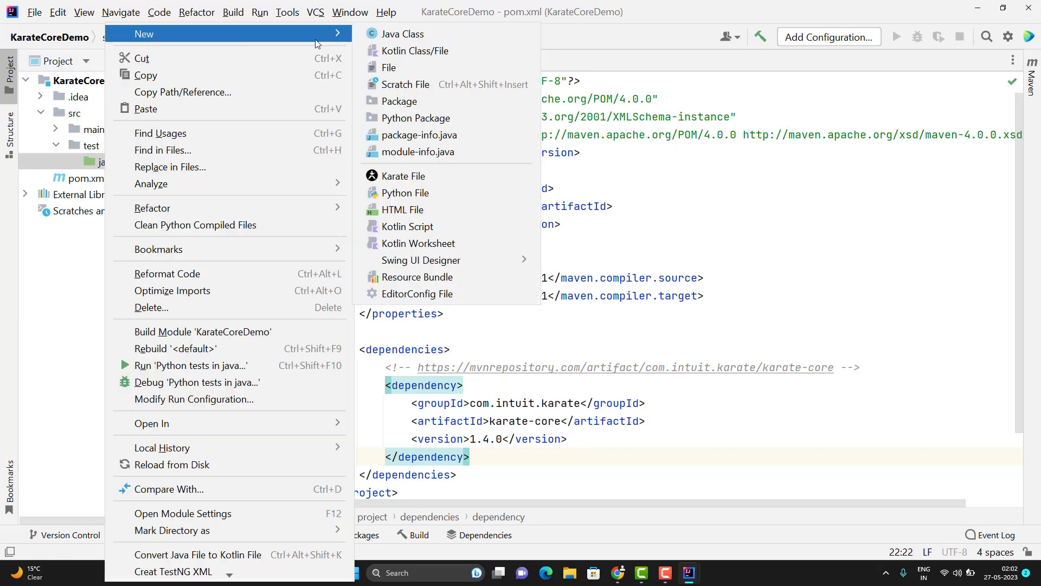
click(400, 101)
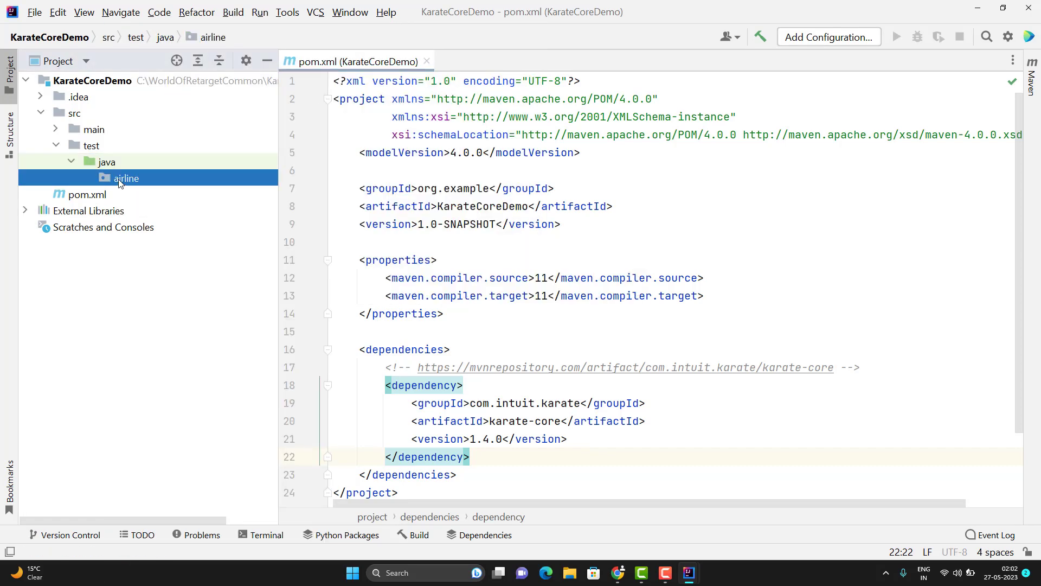
Create an empty CreateAirline.feature file inside the airline package
right_click(125, 177)
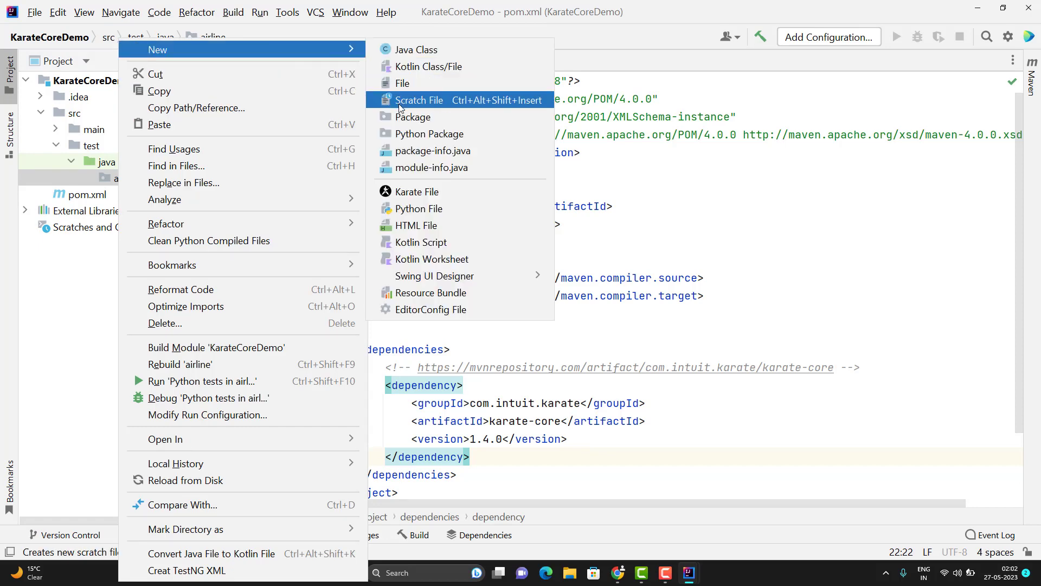
click(402, 82)
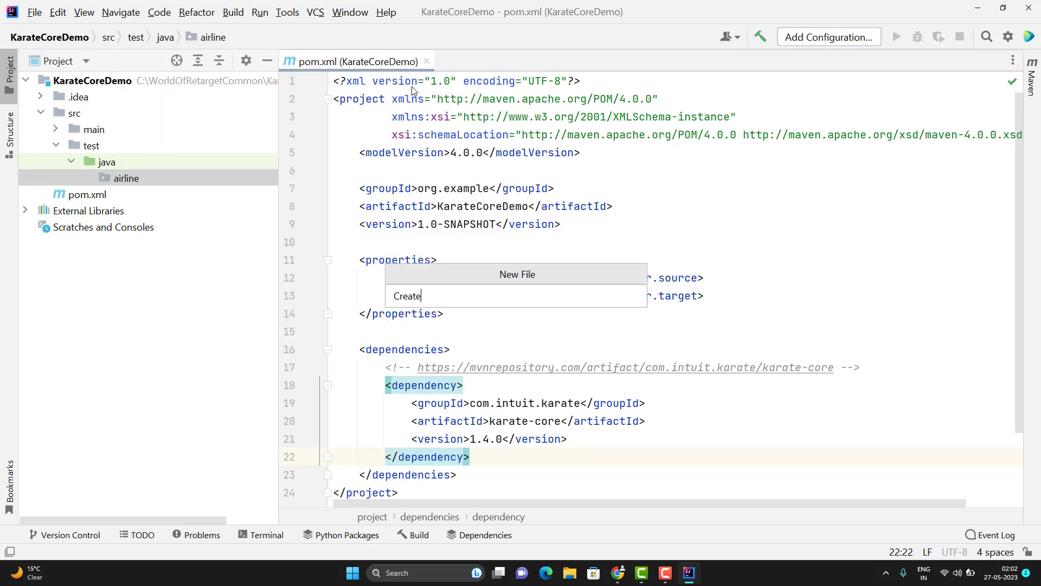
text(Airline)
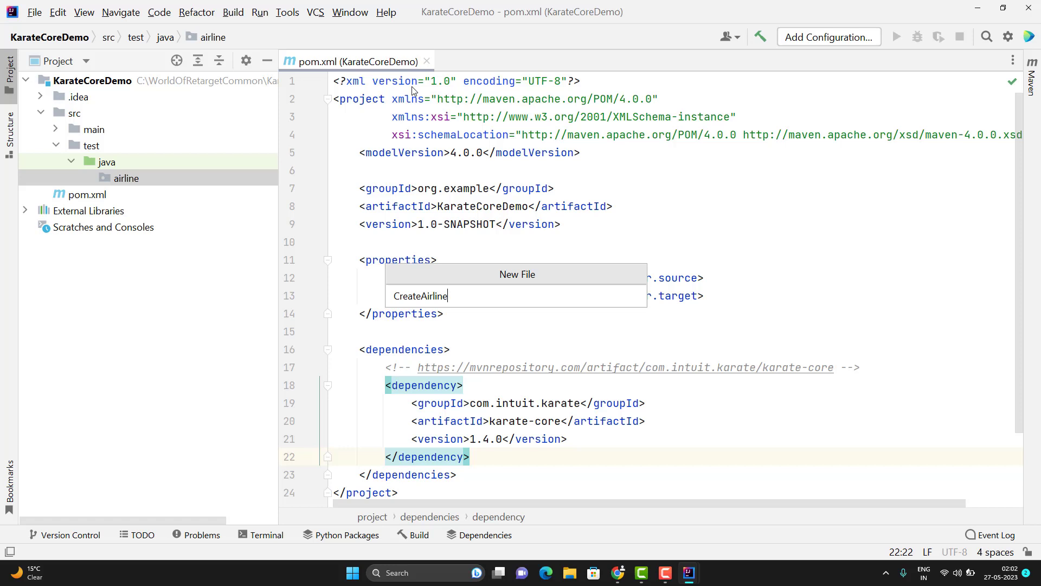
key(Enter)
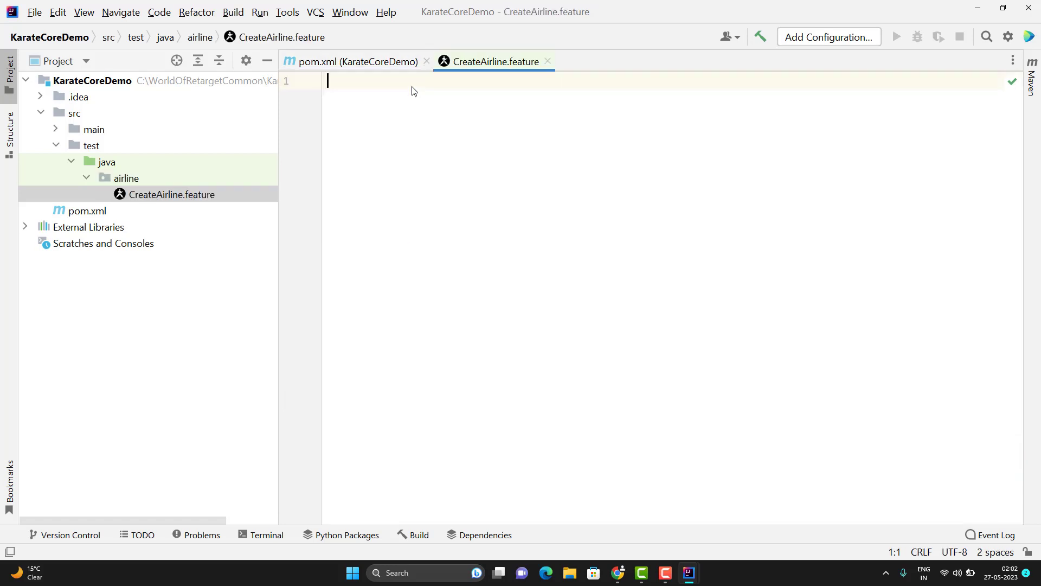
mouse_move(153, 202)
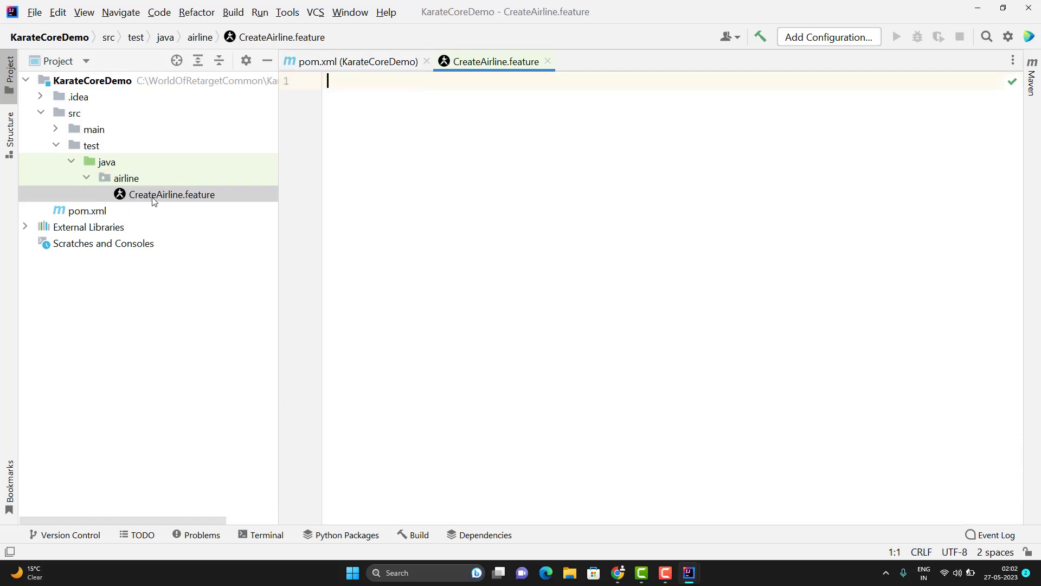
mouse_move(173, 204)
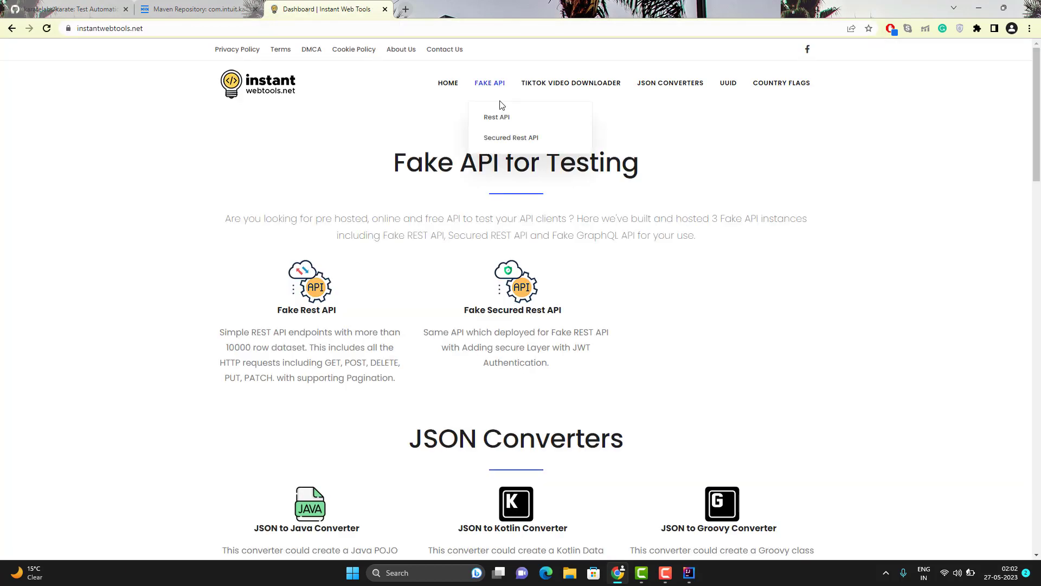
On the Fake Rest API page, locate the POST airlines endpoint and open its documentation
click(496, 117)
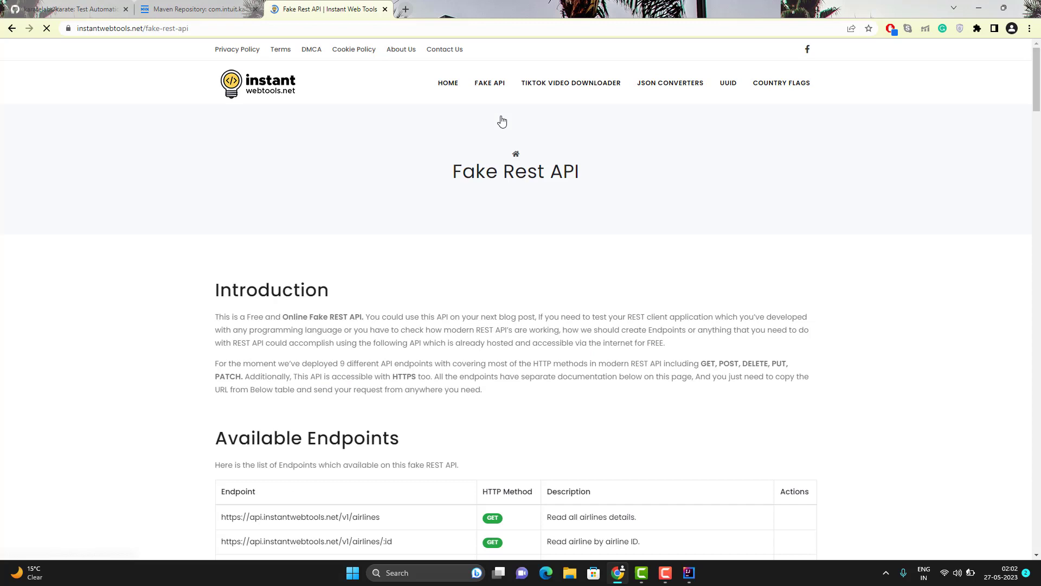
scroll(down, 3)
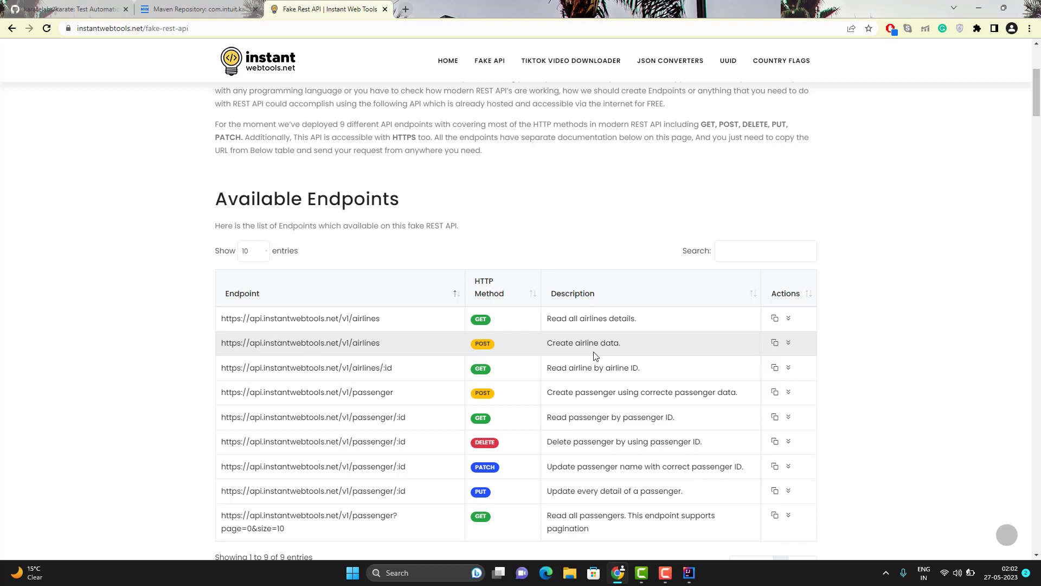
scroll(down, 3)
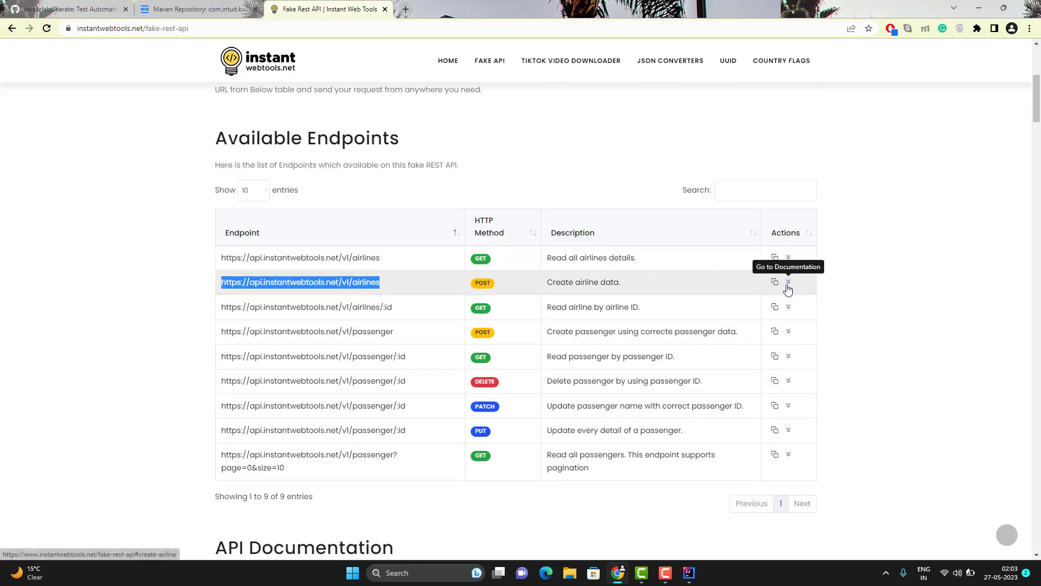
click(789, 282)
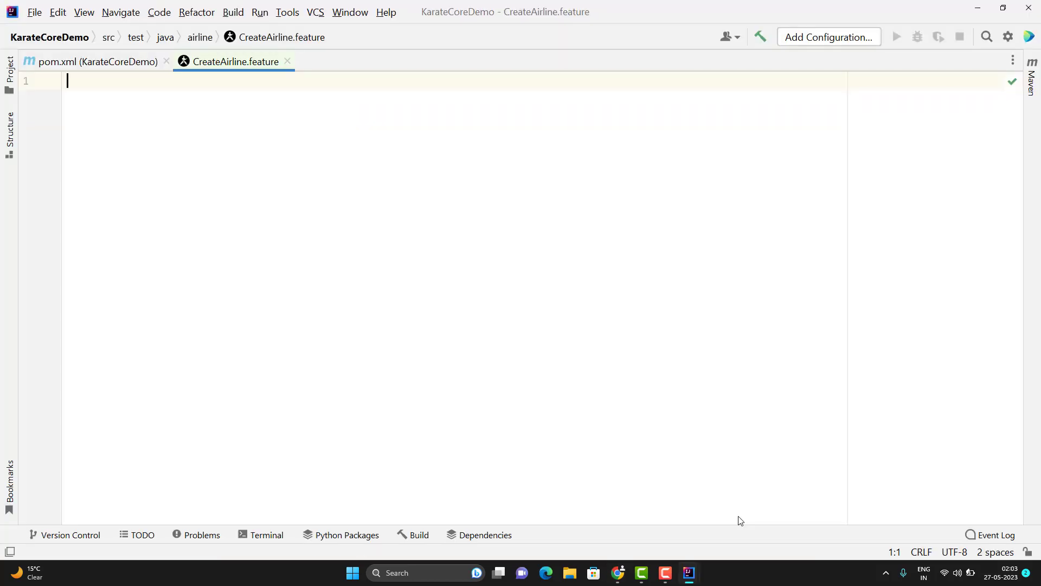
Write 'Feature: Create an airline' and 'Scenario: Create an airline with valid data'
text(Feature:)
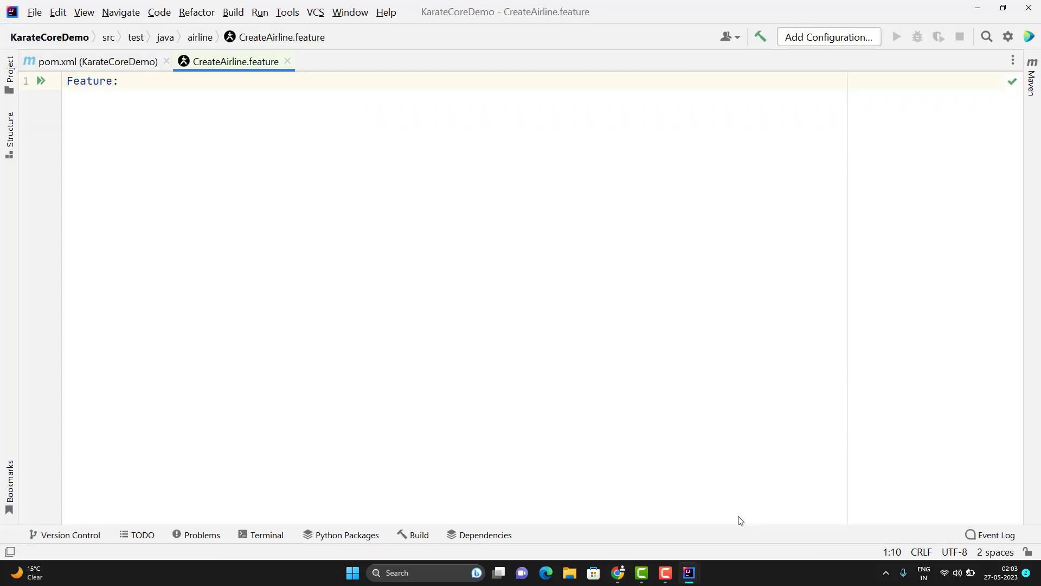
text(Create an airline)
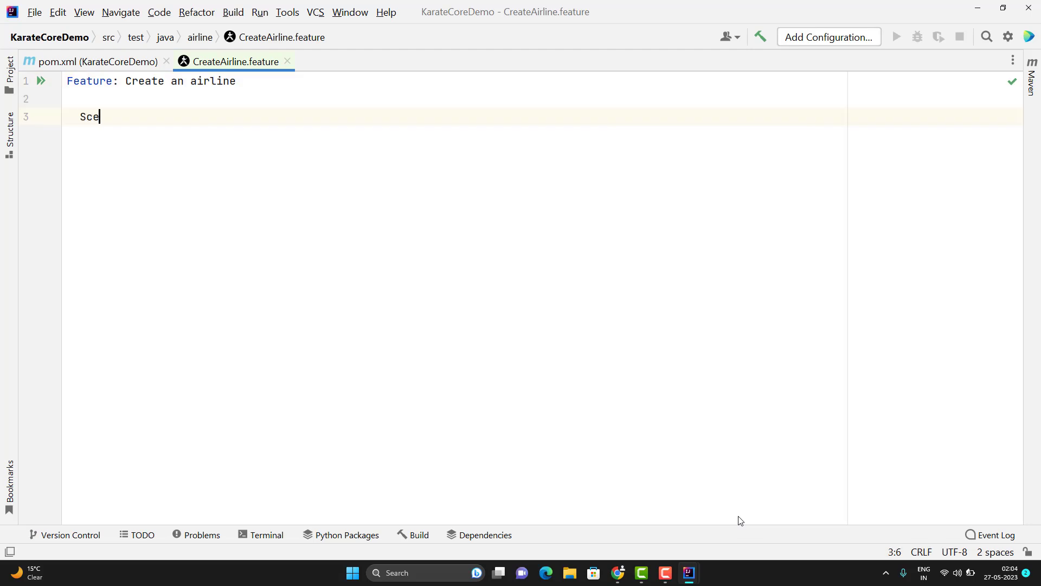
text(nario: Create an airline with valid data)
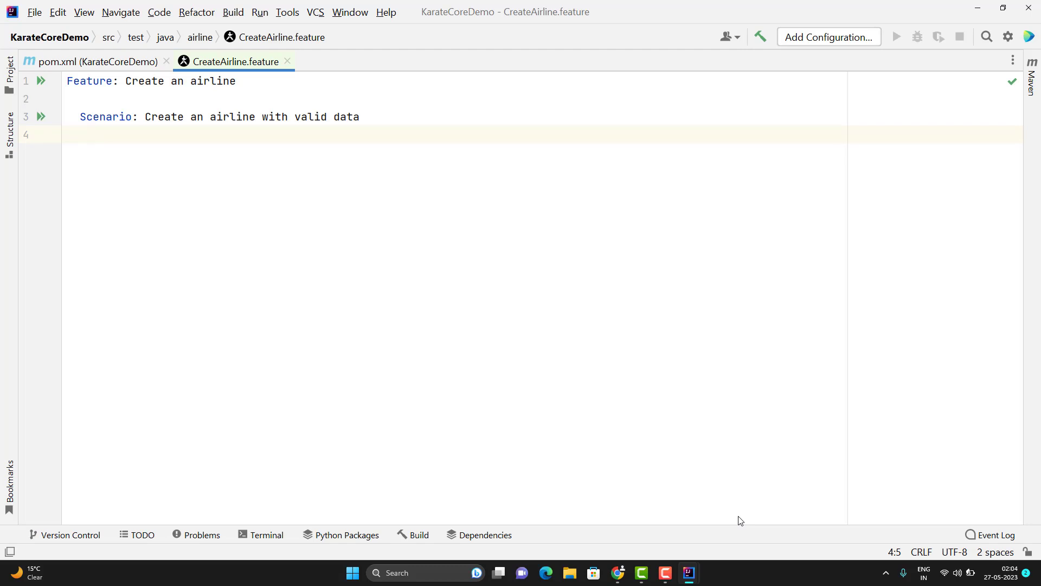
text(Given)
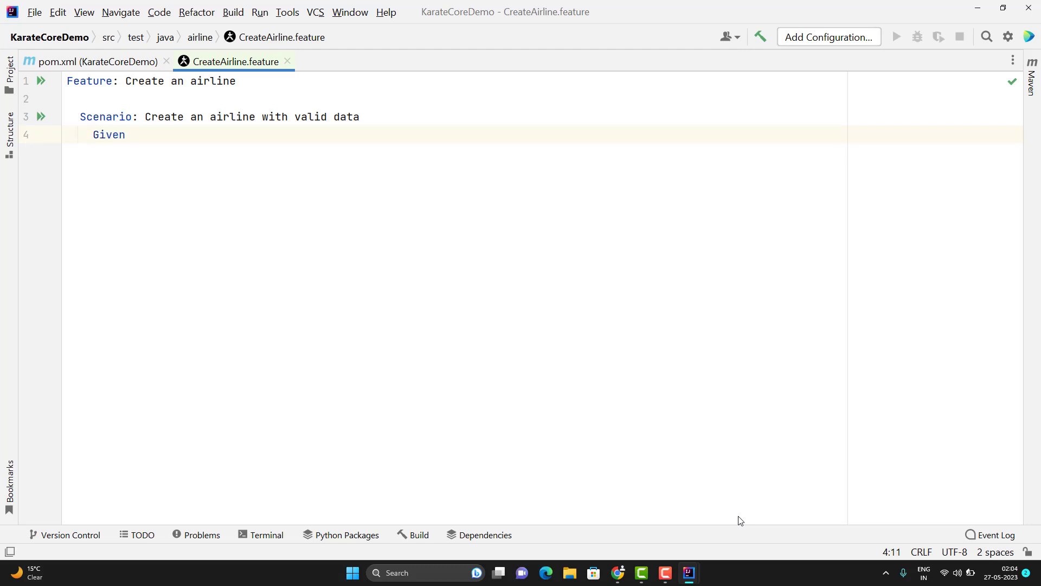
text(url)
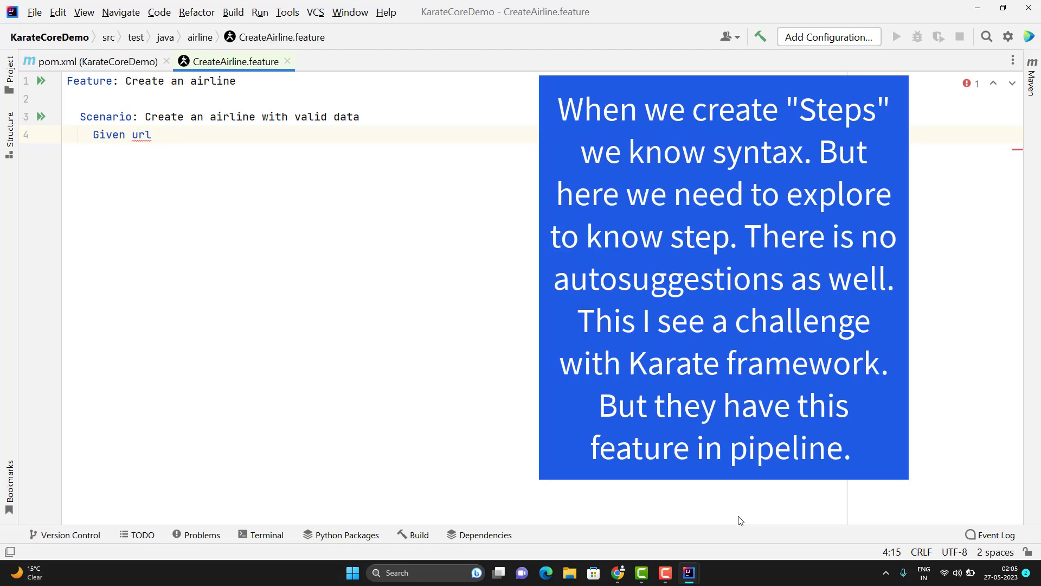
text('https://api.instantwebtools.net/v1/airlines')
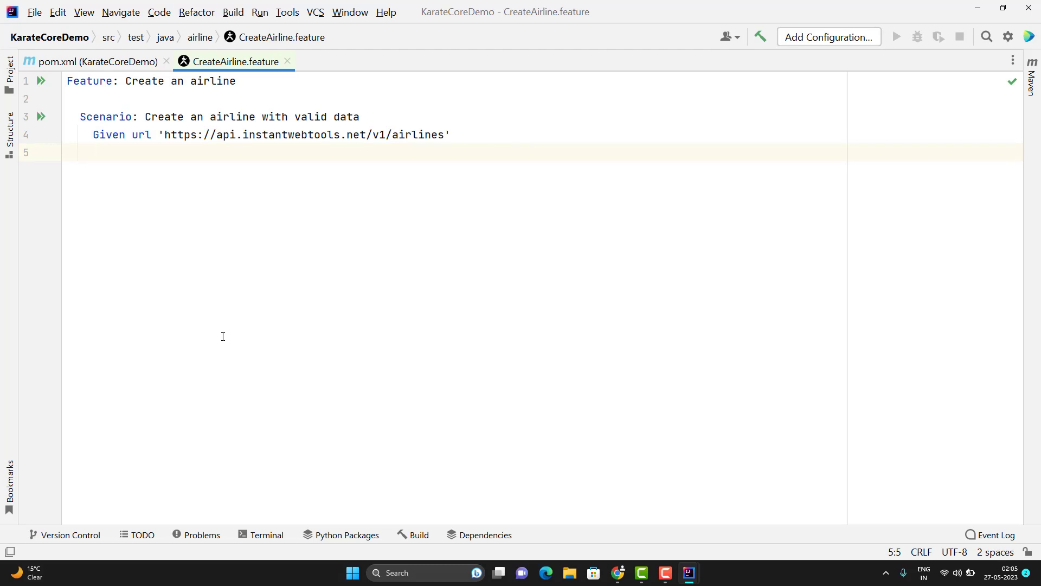
text(Ad)
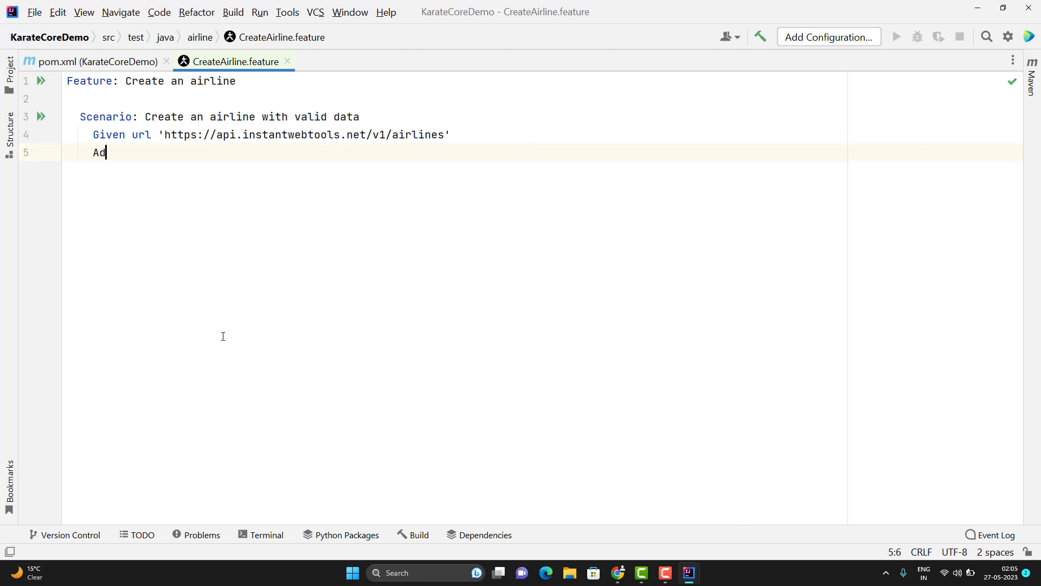
text(And)
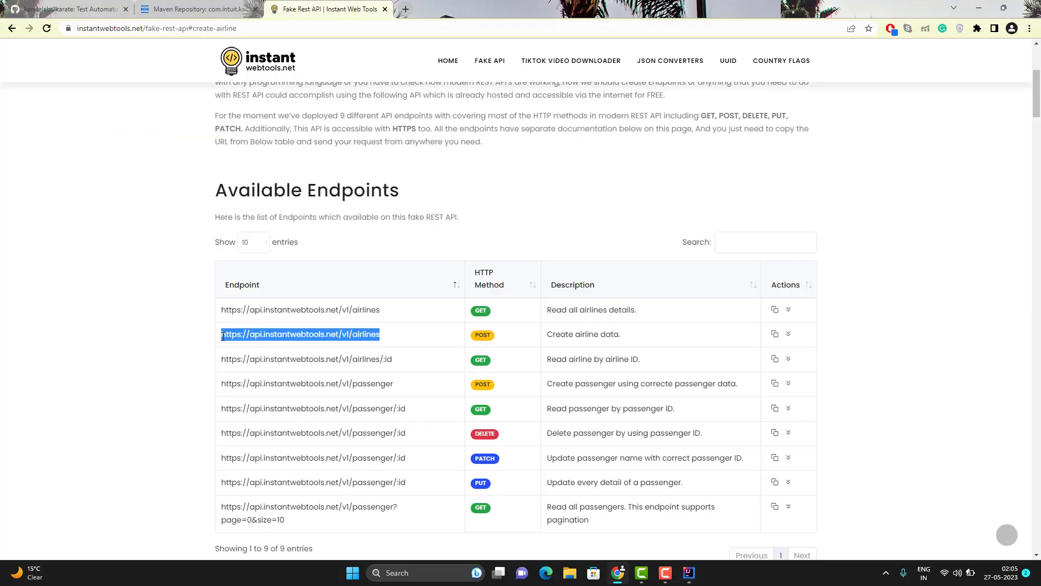
mouse_move(790, 335)
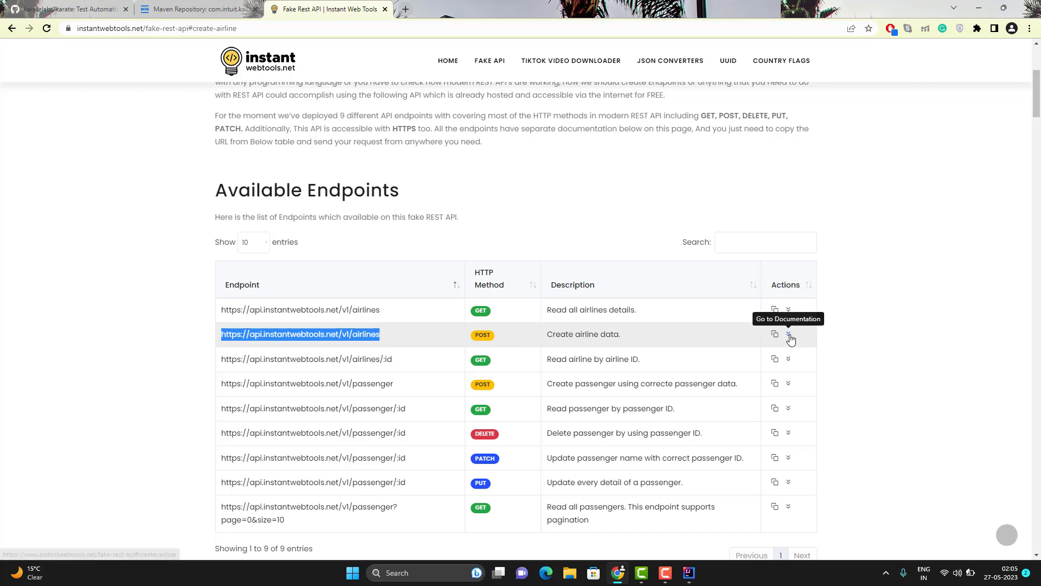
Paste the sample Sri Lankan Airways JSON after 'And request' as a single line
click(790, 334)
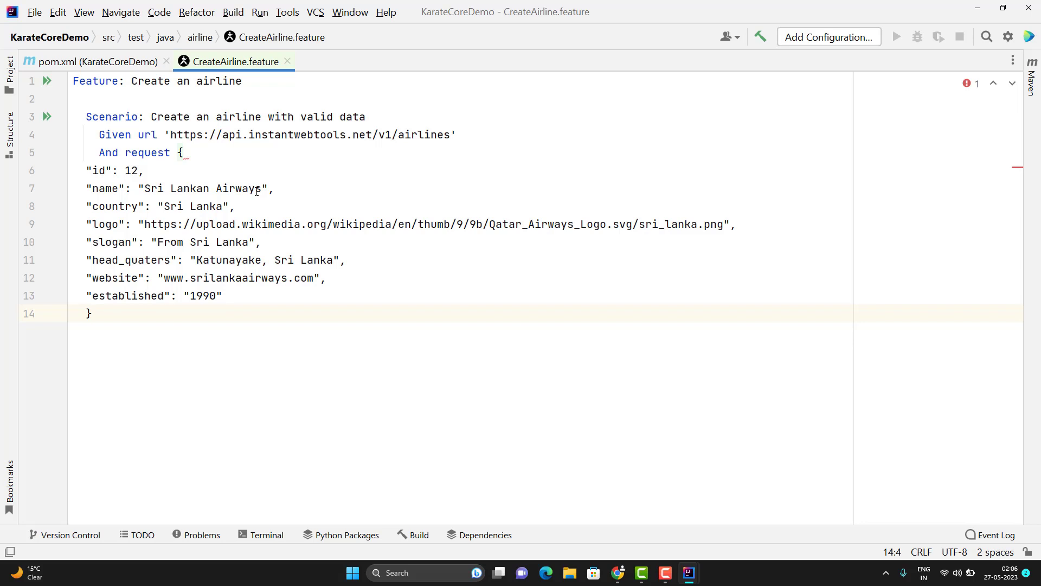
mouse_move(550, 337)
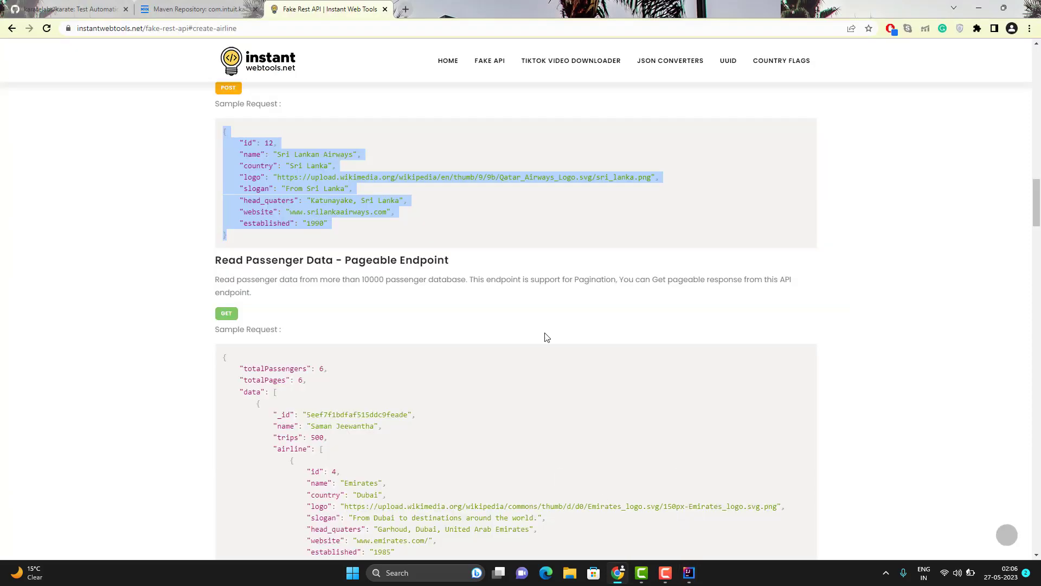
click(404, 9)
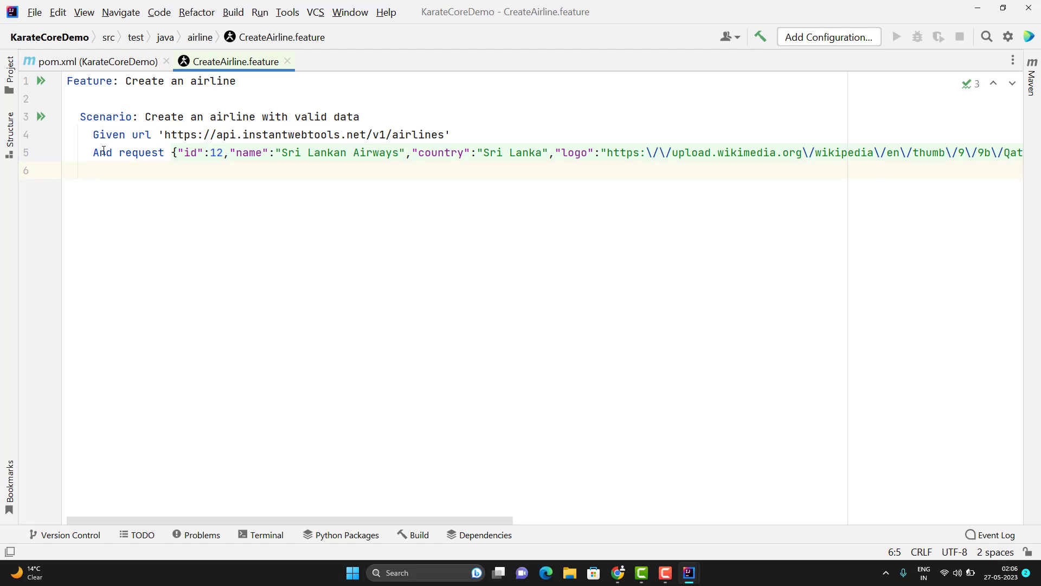
mouse_move(180, 161)
text(When method)
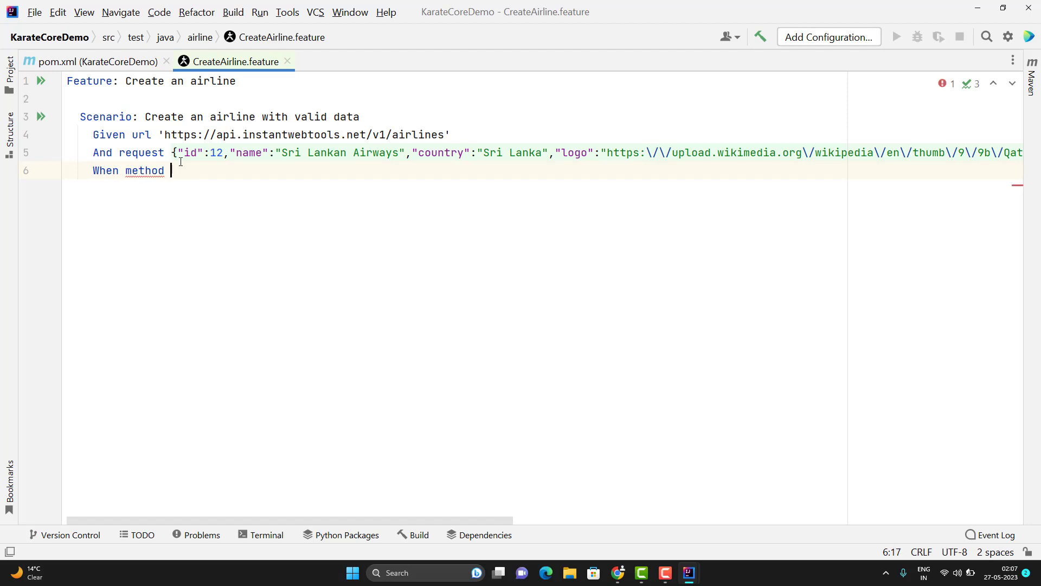
Add 'When method post' and 'Then status 200' to complete the scenario
text(post)
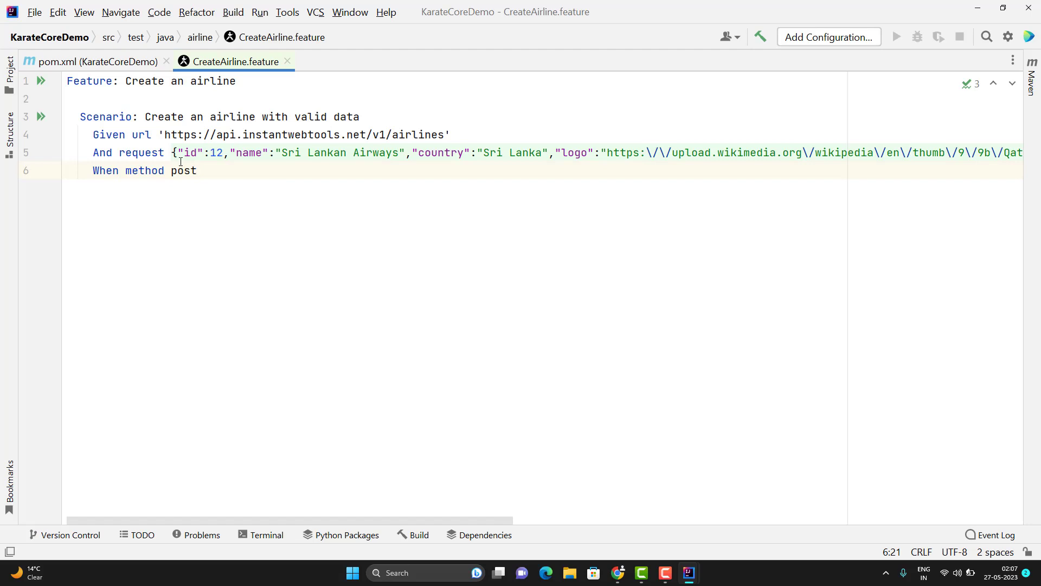
key(enter)
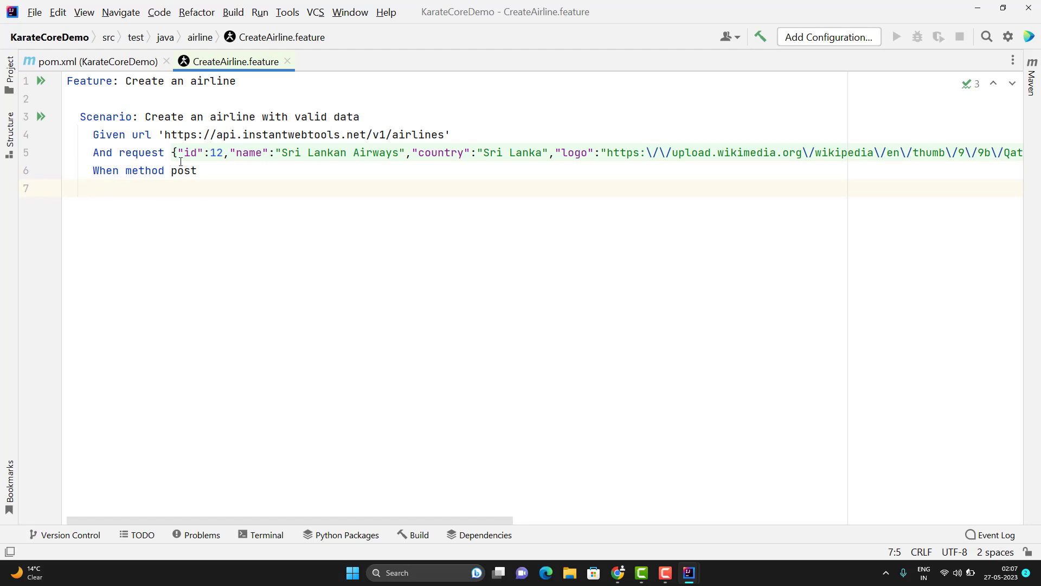
text(Then)
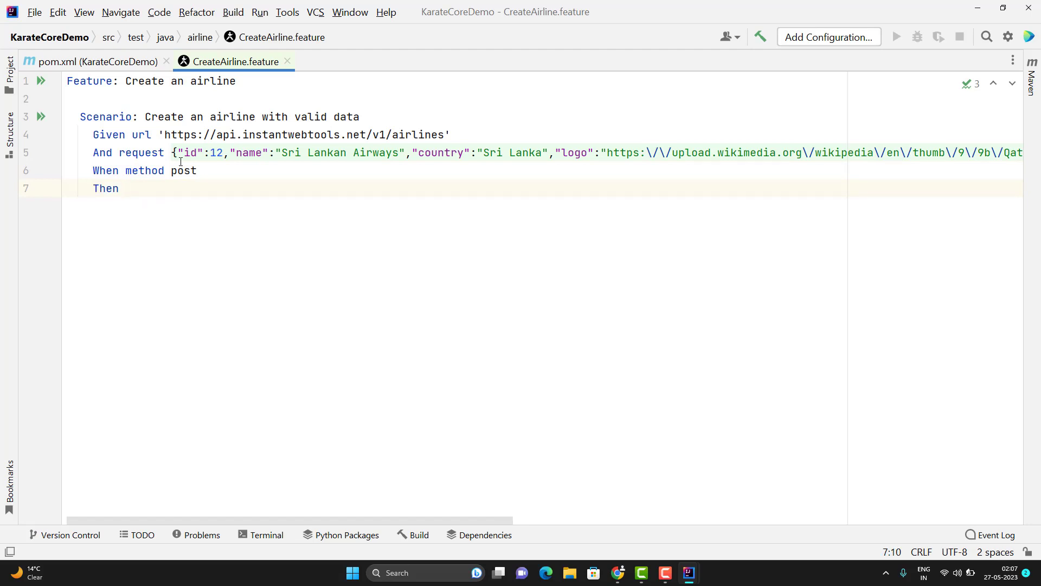
text(status 200)
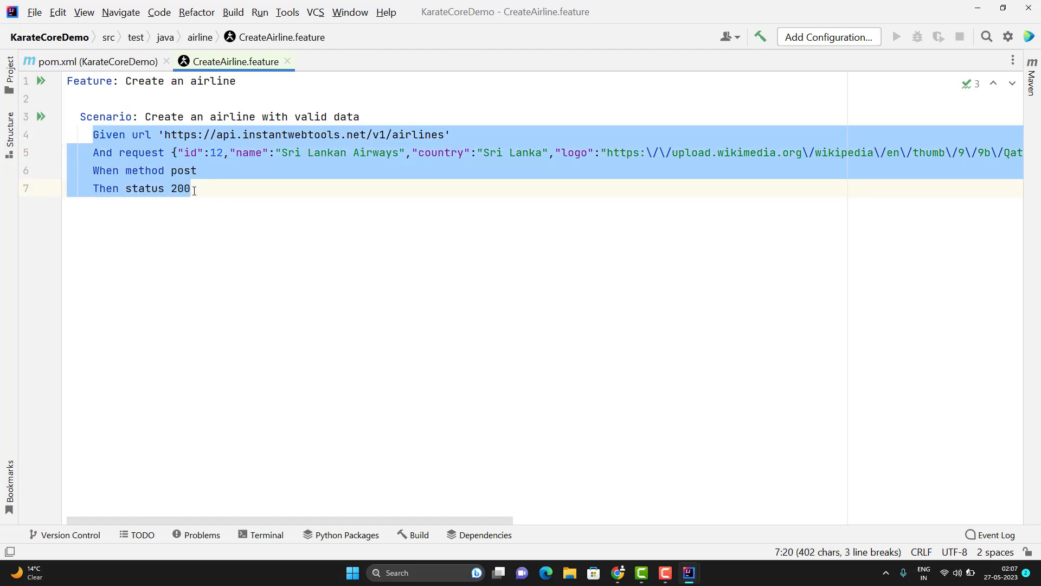
click(192, 189)
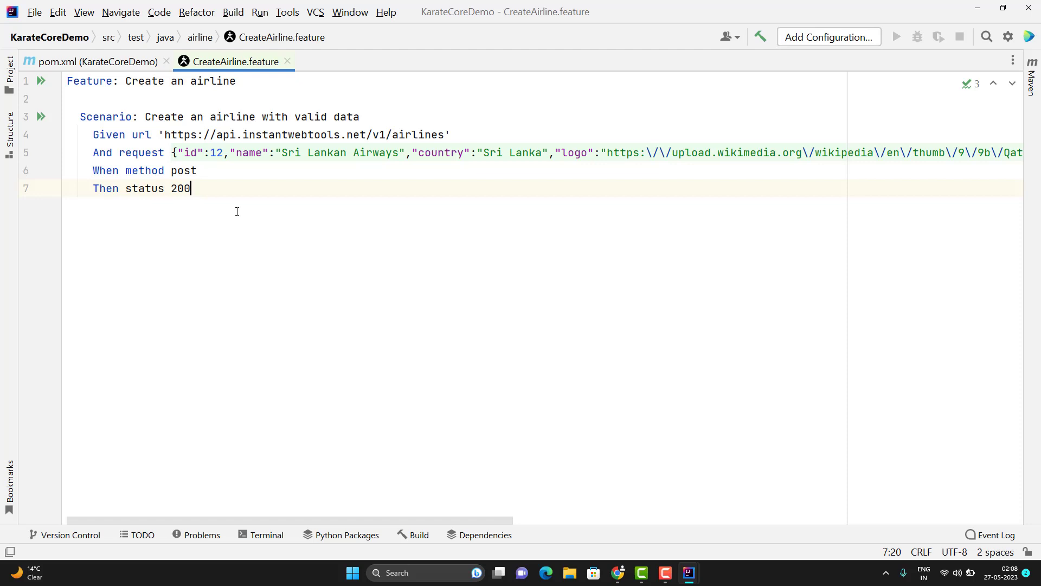
Run CreateAirline.feature and highlight the status 400 failure in the Run output
right_click(237, 211)
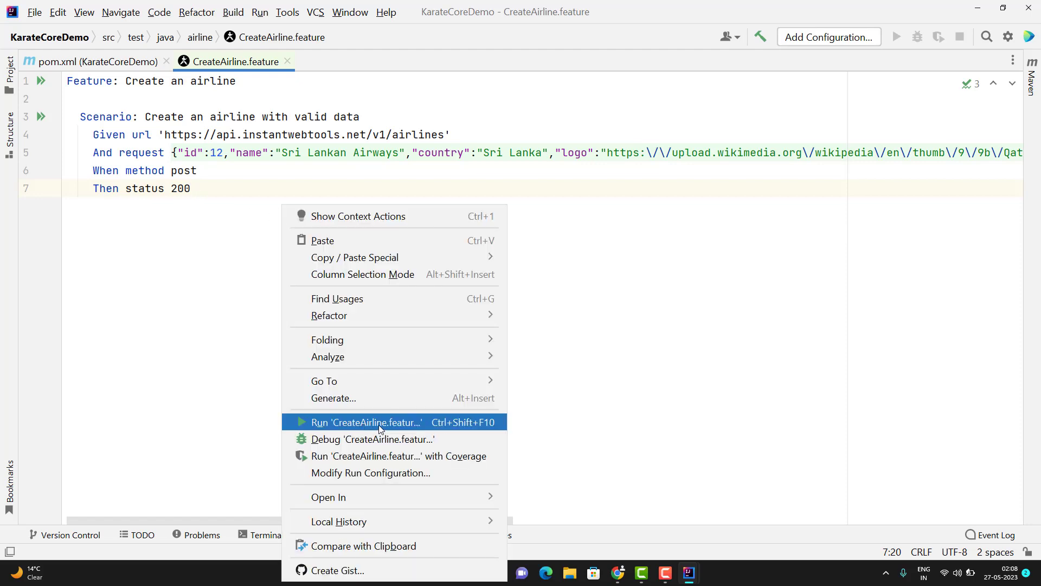
click(365, 422)
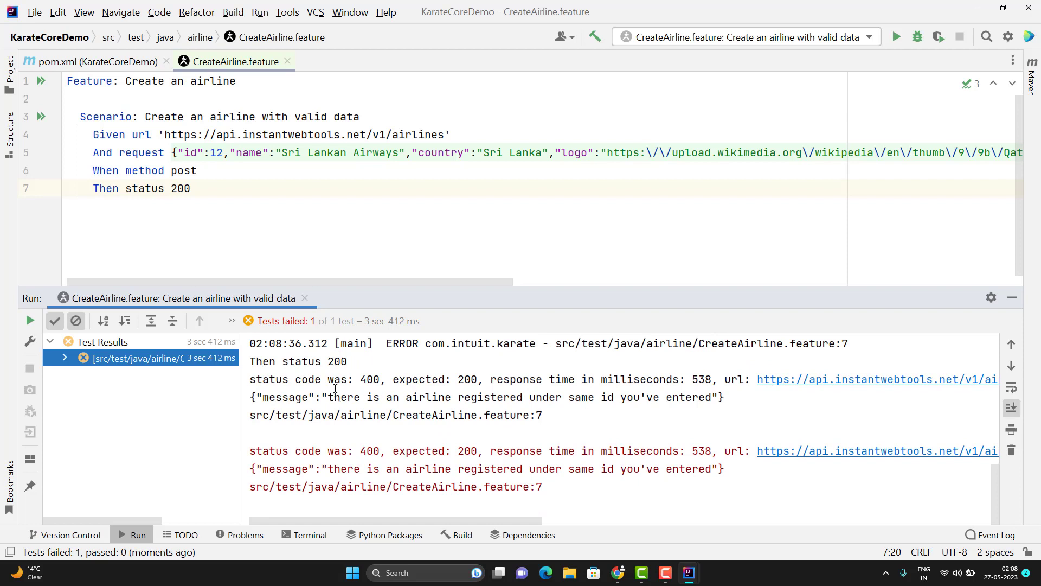
double_click(467, 379)
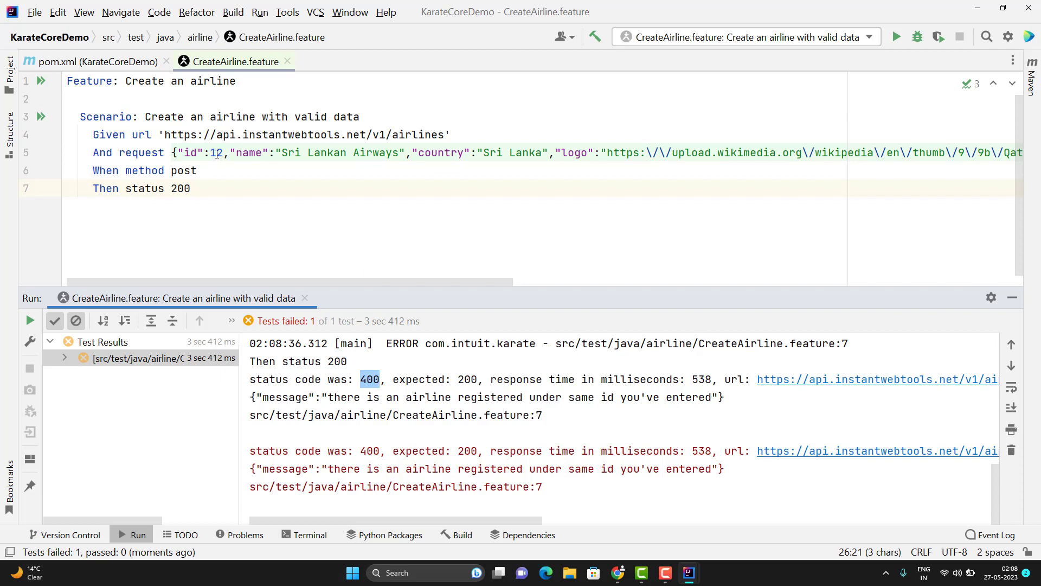
Set the airline id to 432432 and rerun CreateAirline.feature so the POST scenario passes
text(432432)
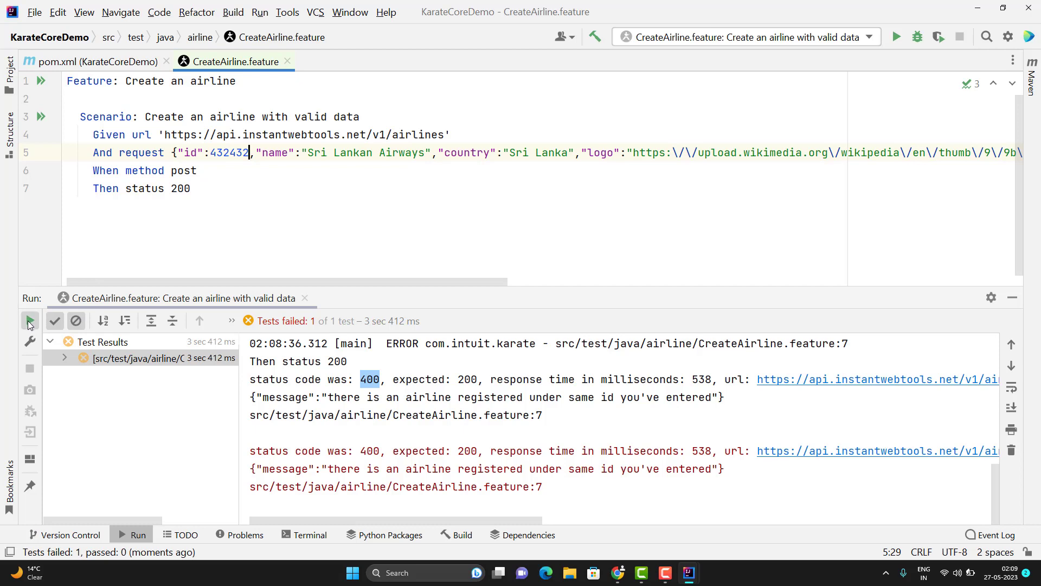
click(29, 321)
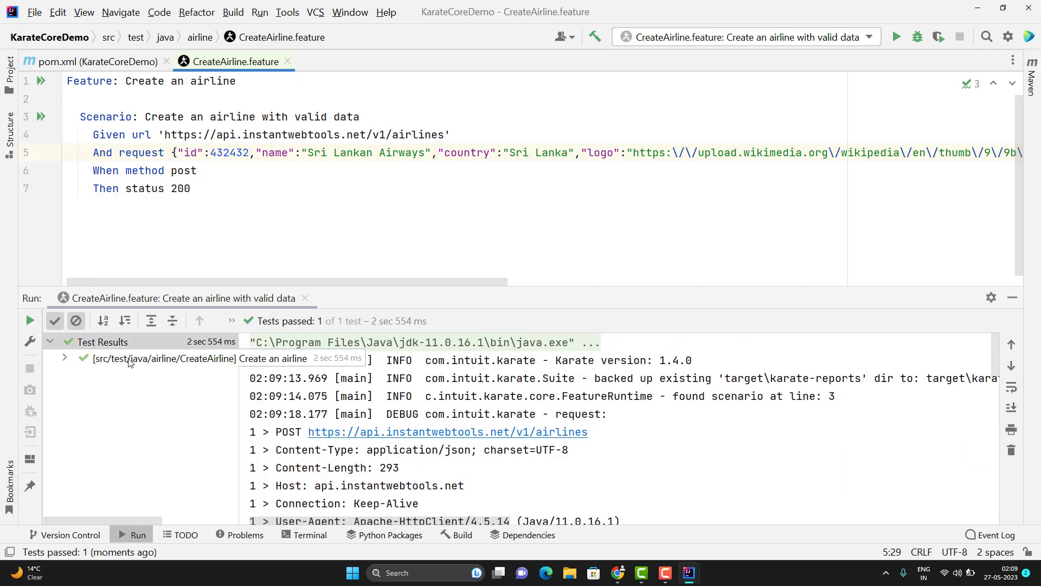
click(103, 341)
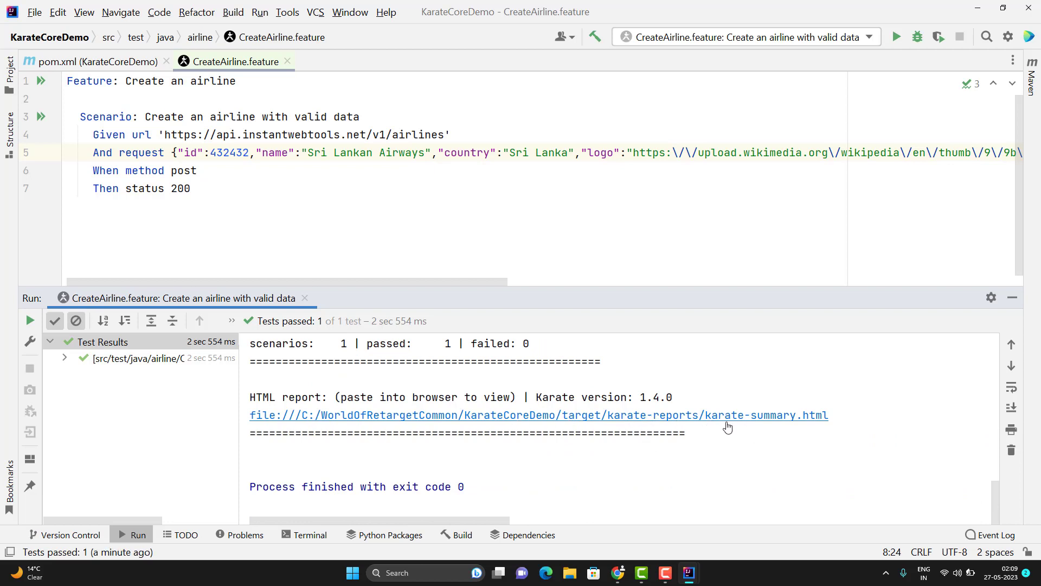
mouse_move(600, 418)
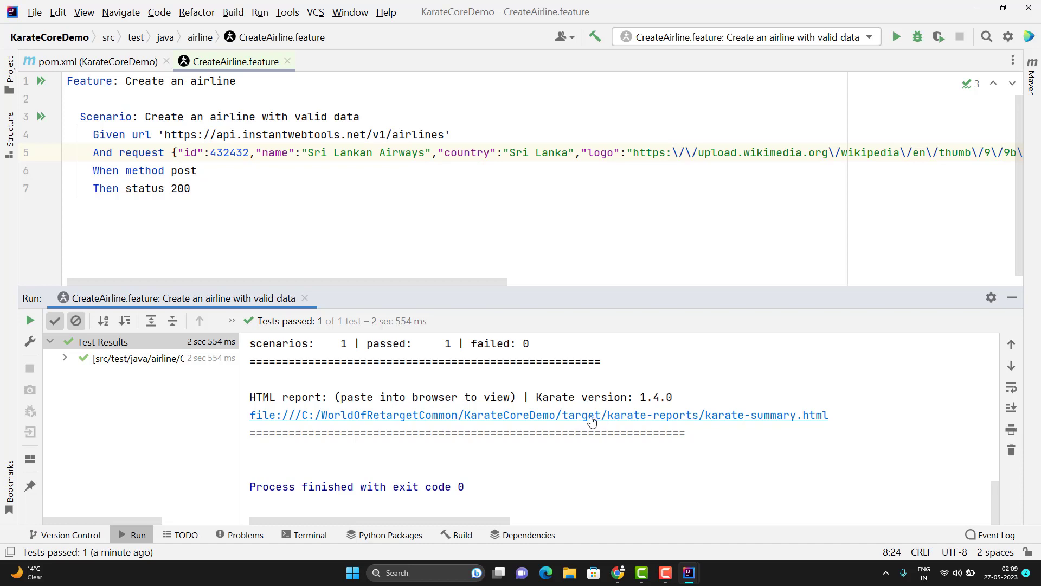
View the karate-summary.html report with all steps green, then return to the IDE
click(537, 414)
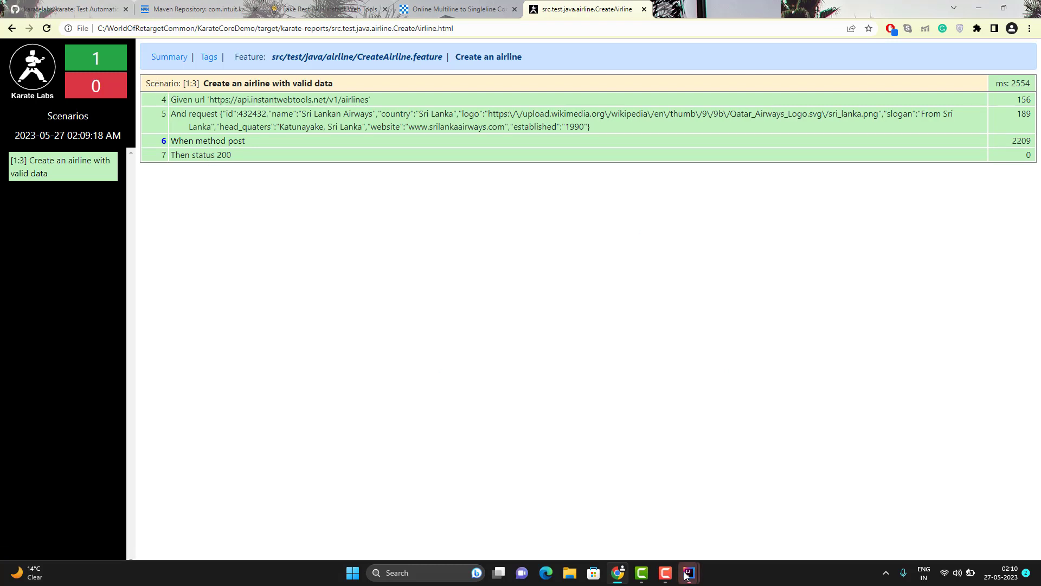
click(688, 573)
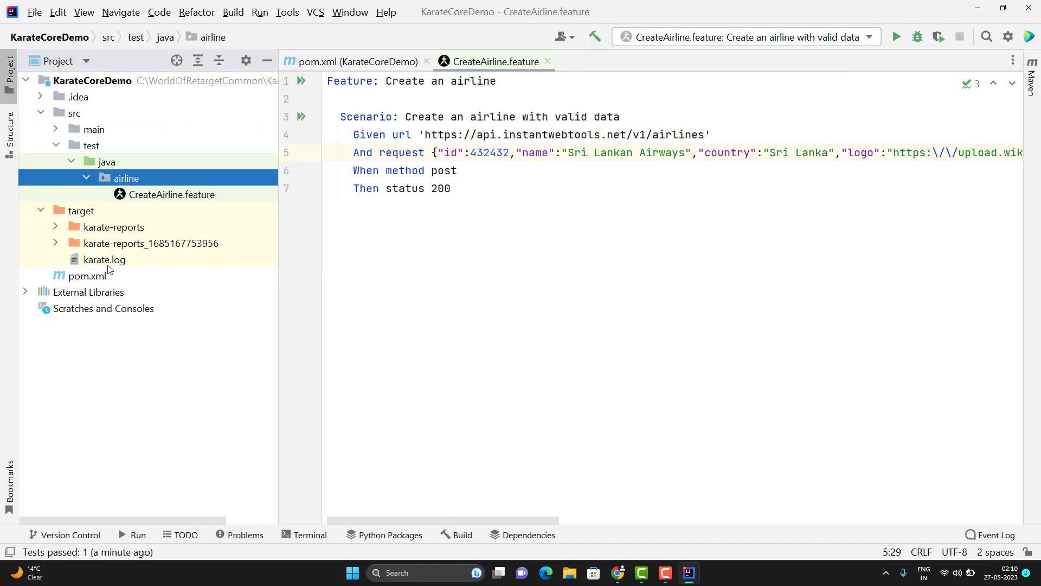
Review target/karate.log, highlighting the 432432 request body from the passing run, then return to CreateAirline.feature
double_click(104, 259)
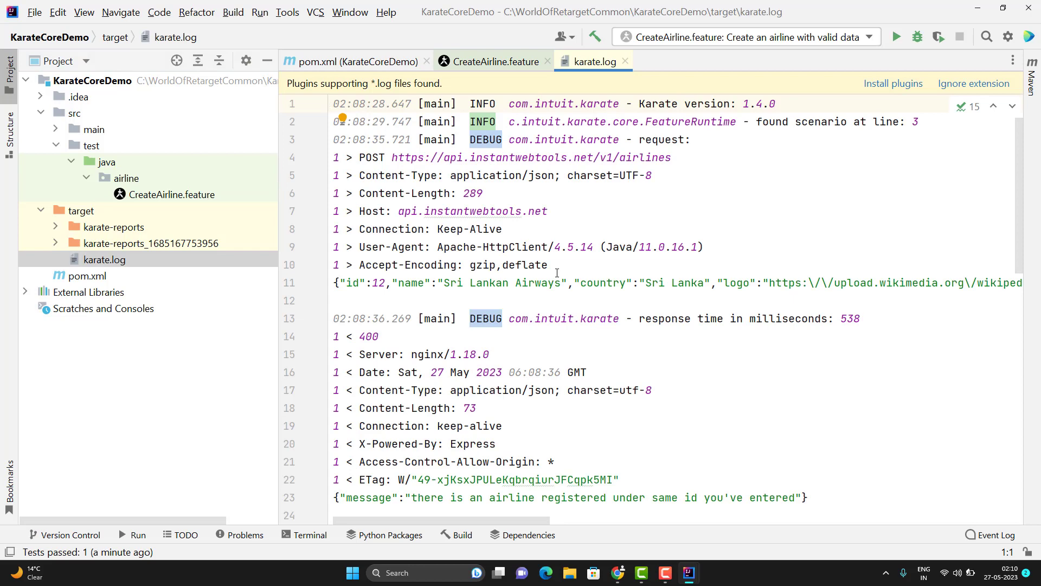
scroll(down, 3)
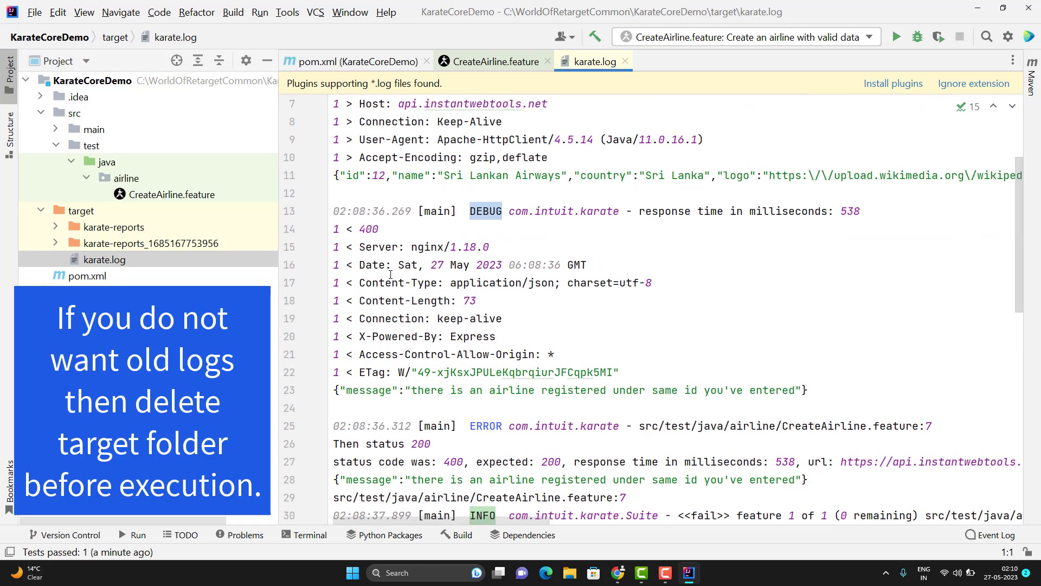
drag(335, 210, 475, 299)
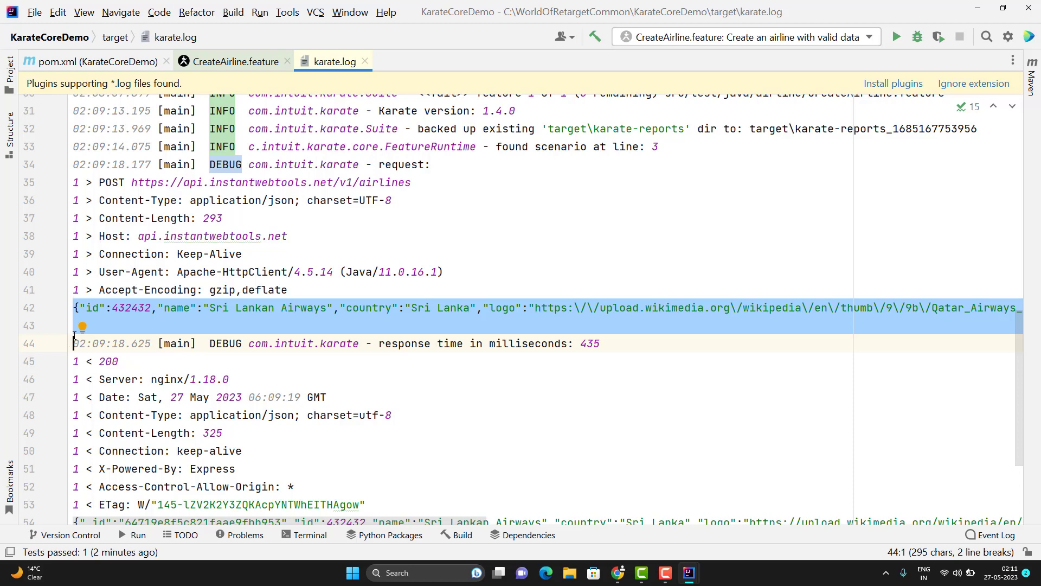
click(234, 61)
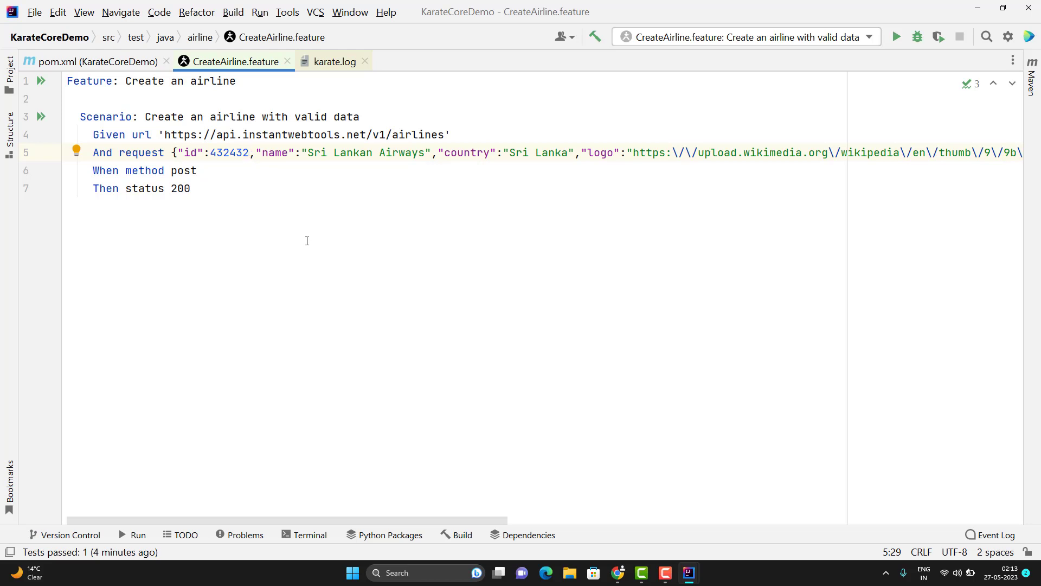
click(250, 152)
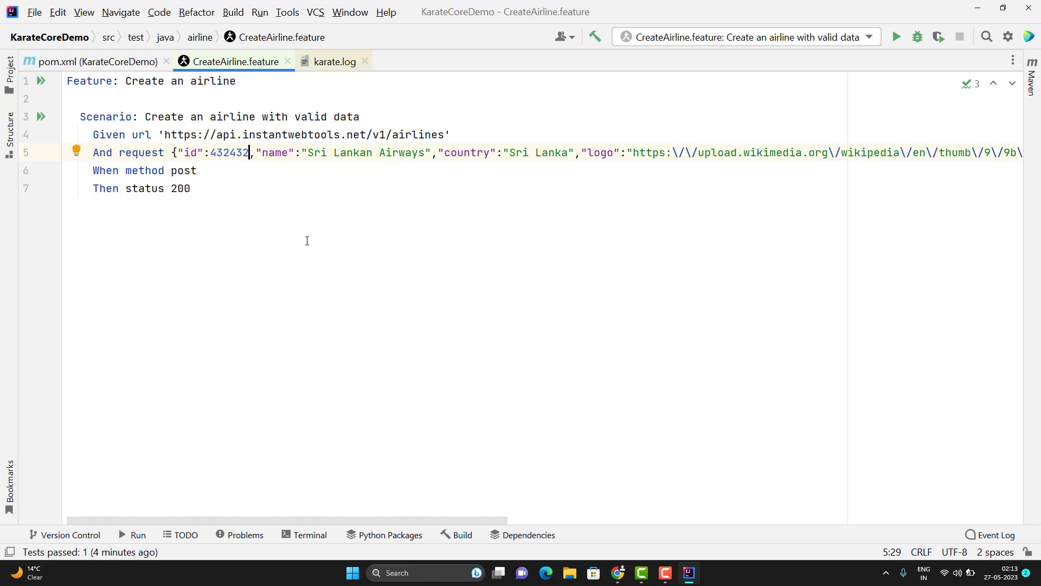